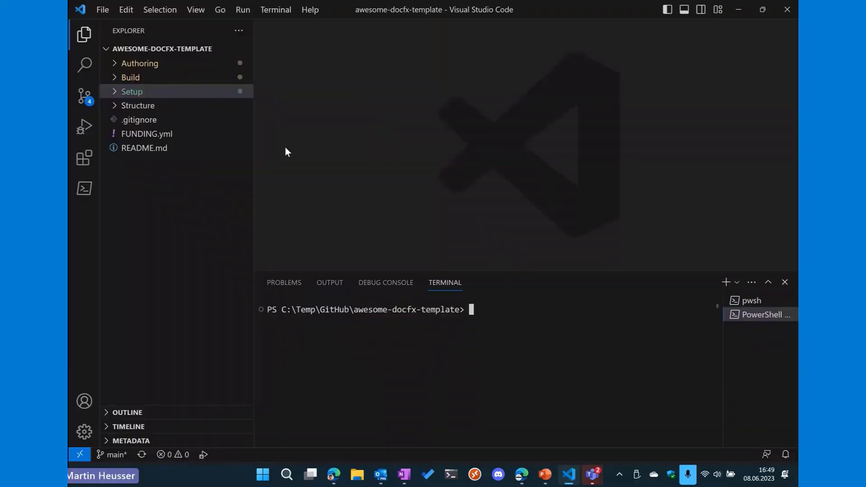
pyautogui.moveTo(152, 67)
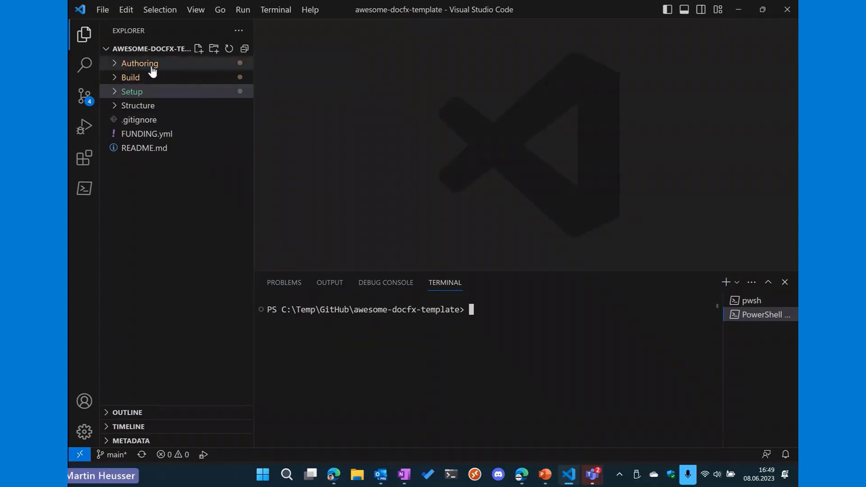
pyautogui.moveTo(152, 97)
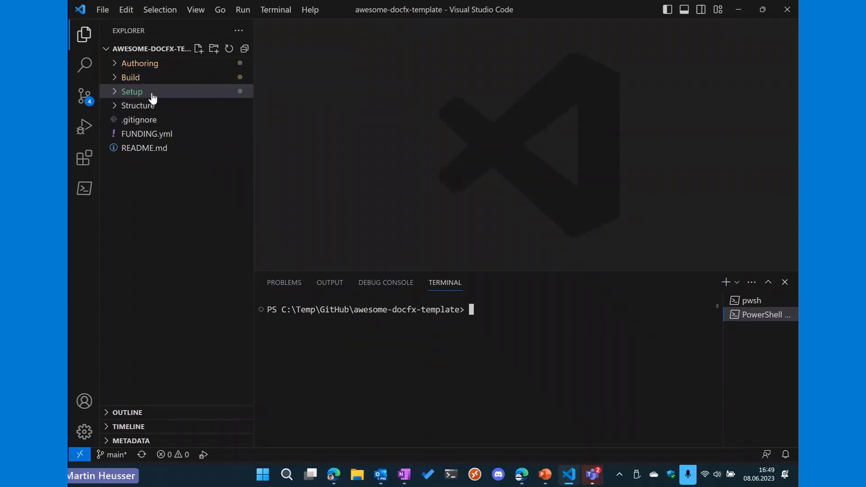
pyautogui.moveTo(160, 119)
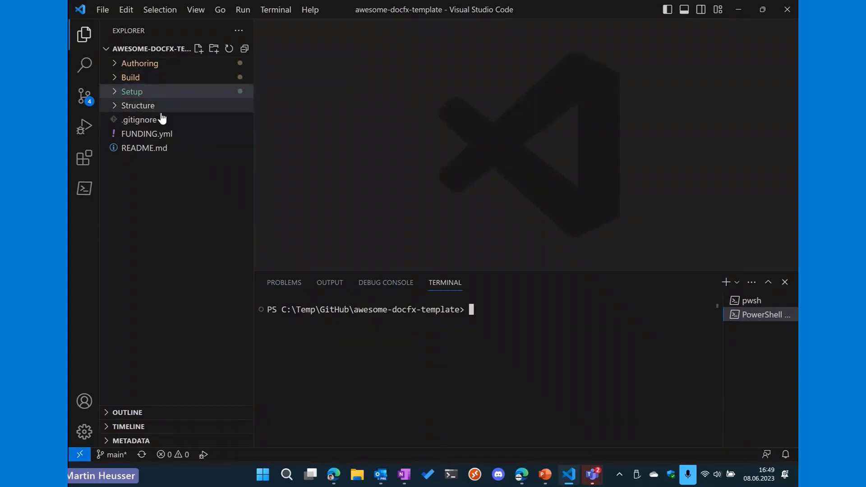
# Step: Peek inside the Setup folder in Explorer, then collapse it again
pyautogui.click(132, 91)
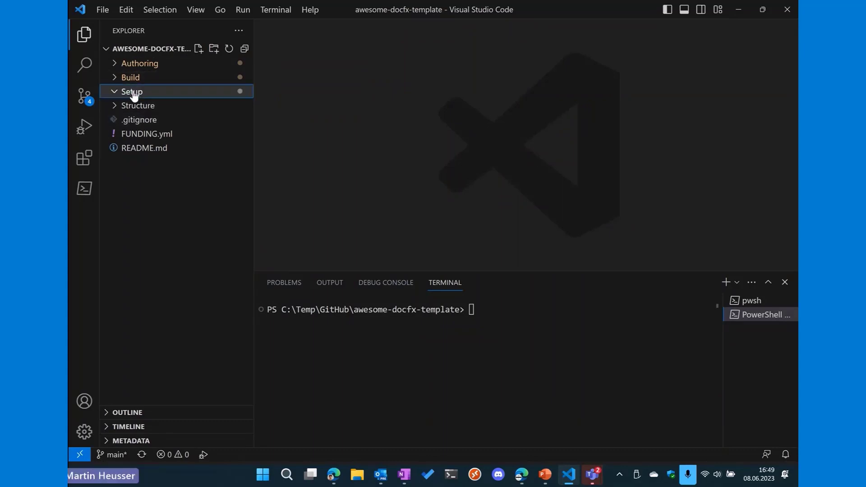
pyautogui.click(132, 91)
pyautogui.write('docfx init --quiet -o:.\\Docs')
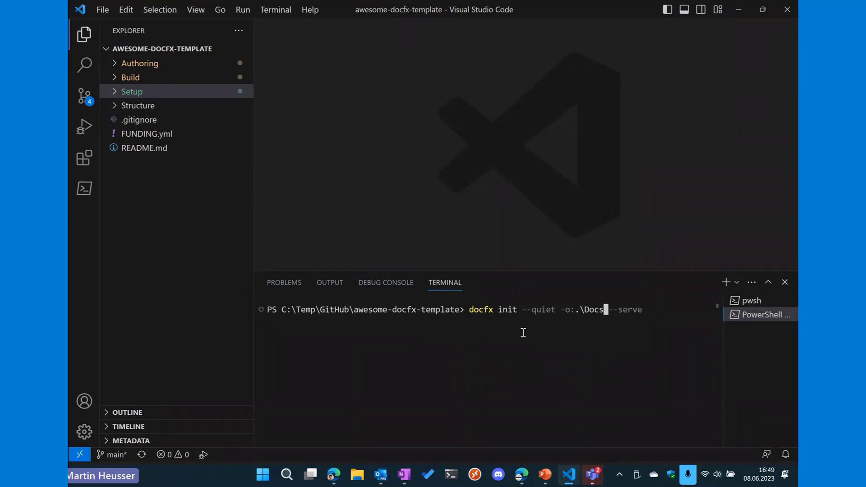
# Step: Run docfx init --quiet -o:.\Docs and expand the new Docs/articles folder
pyautogui.press('Enter')
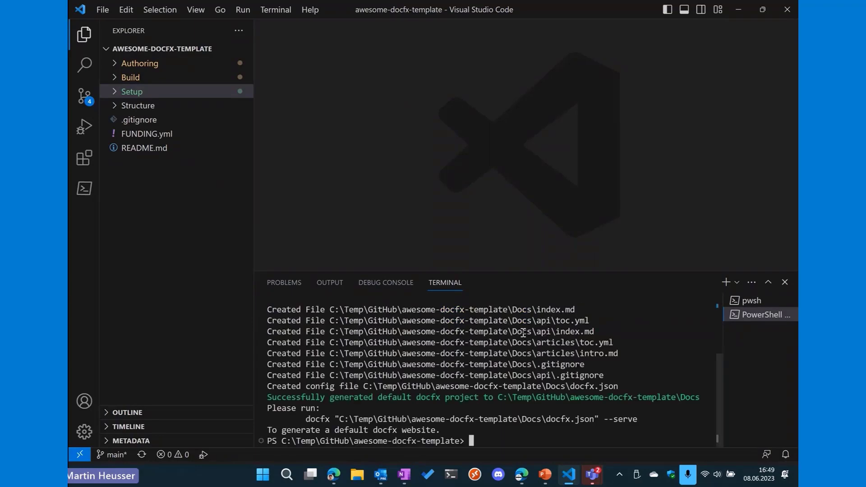
pyautogui.write('docfx init --quiet -o:.\\Docs')
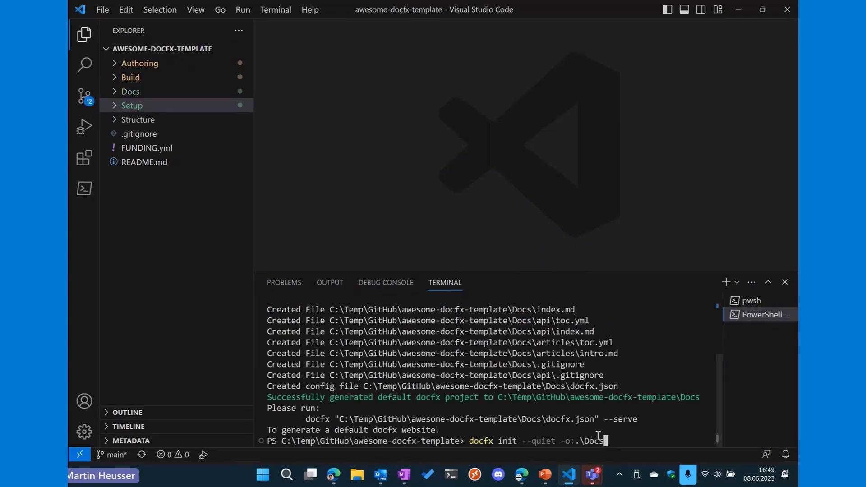
pyautogui.click(131, 91)
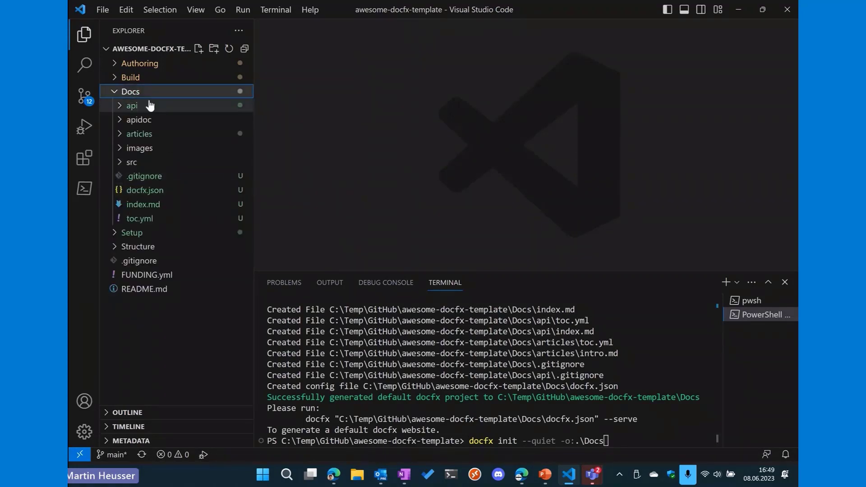
pyautogui.click(138, 133)
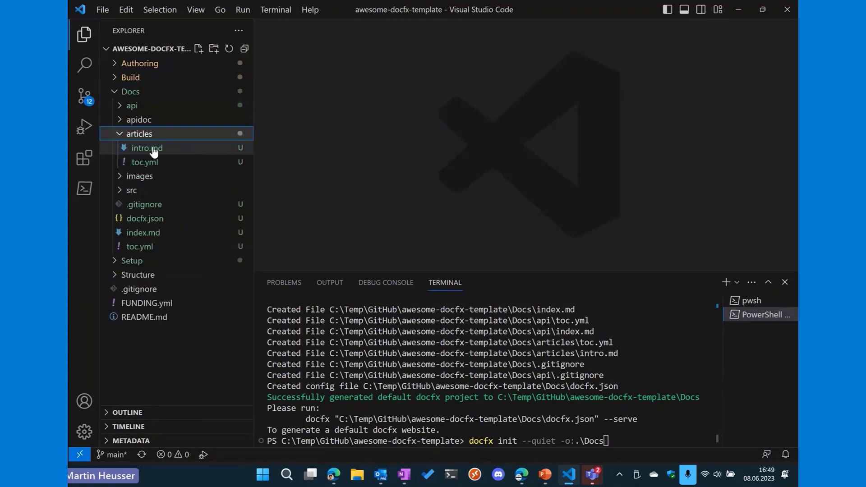
# Step: Open articles/toc.yml, serve the site, and open localhost:8080 in the browser
pyautogui.click(145, 162)
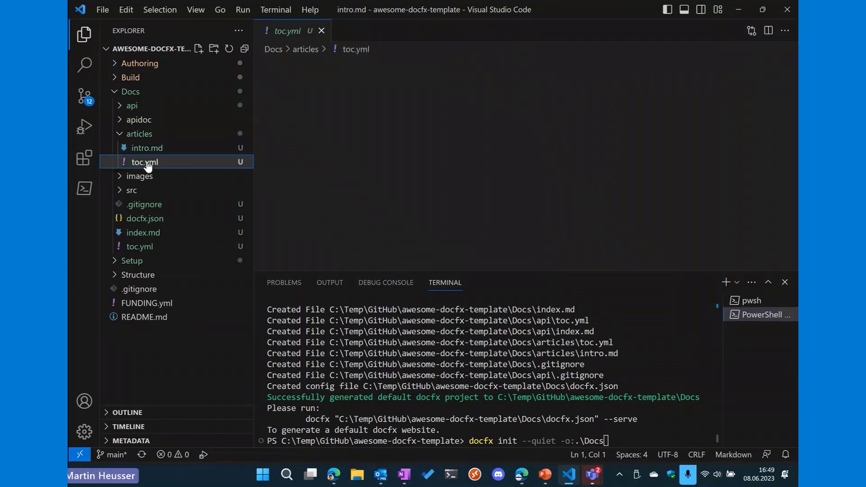
pyautogui.click(145, 162)
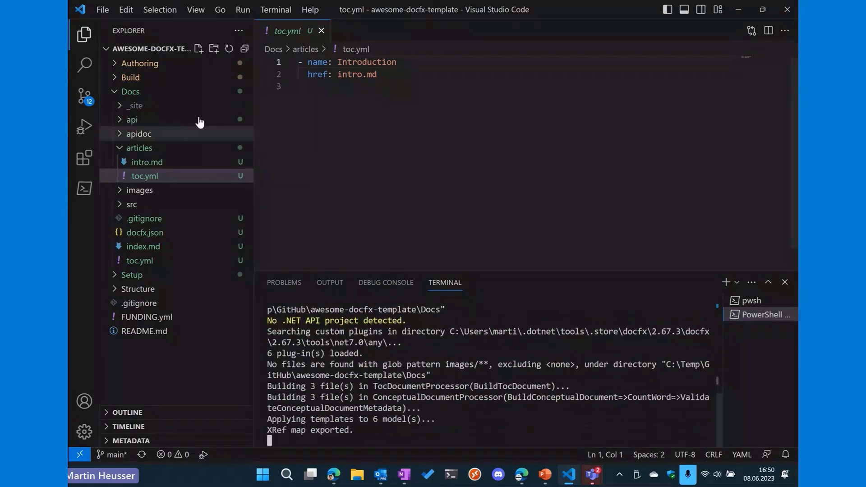
pyautogui.click(136, 106)
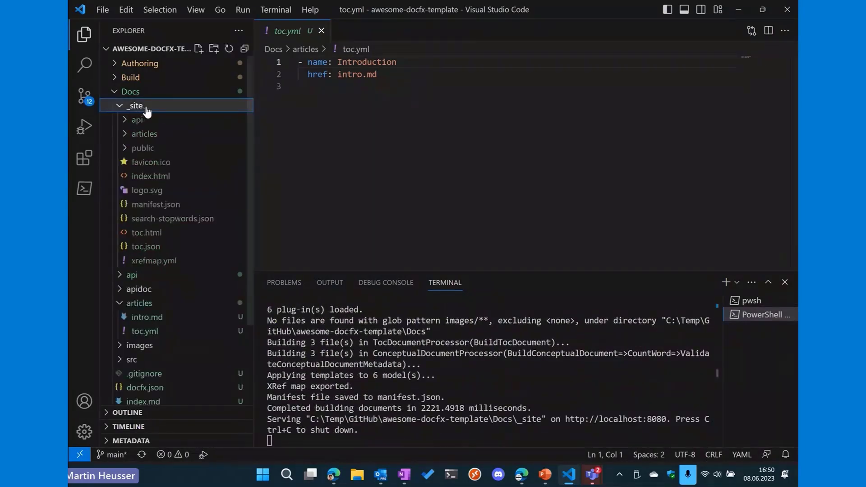
pyautogui.click(136, 106)
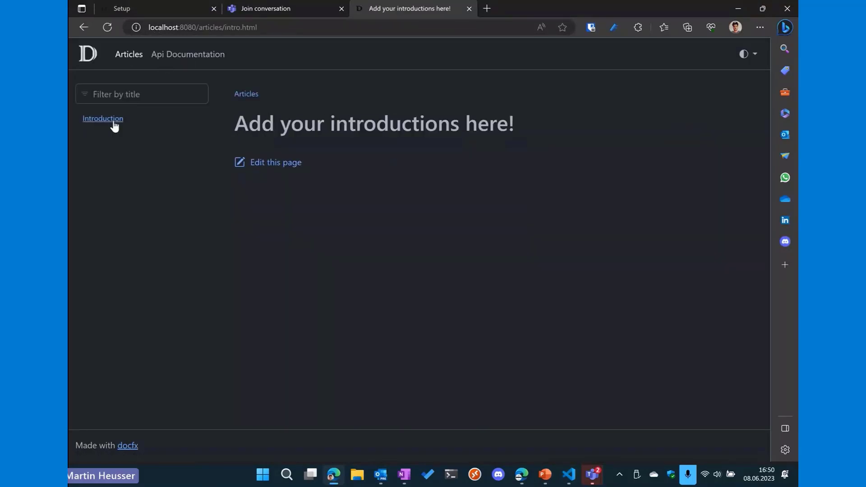
# Step: View the local site's Api Documentation placeholder page and its homepage
pyautogui.click(188, 54)
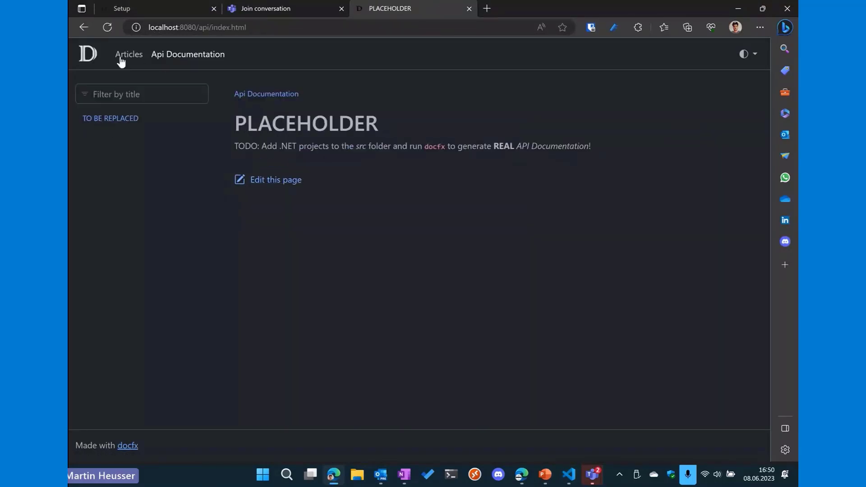
pyautogui.click(128, 54)
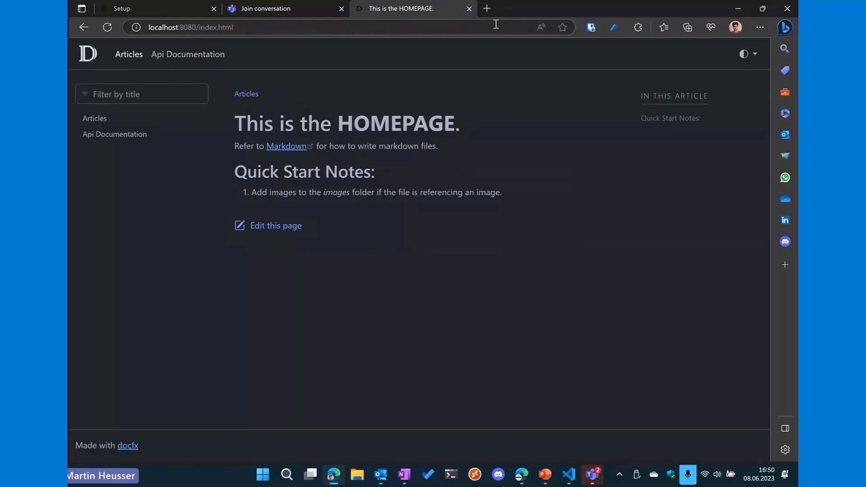
pyautogui.click(187, 54)
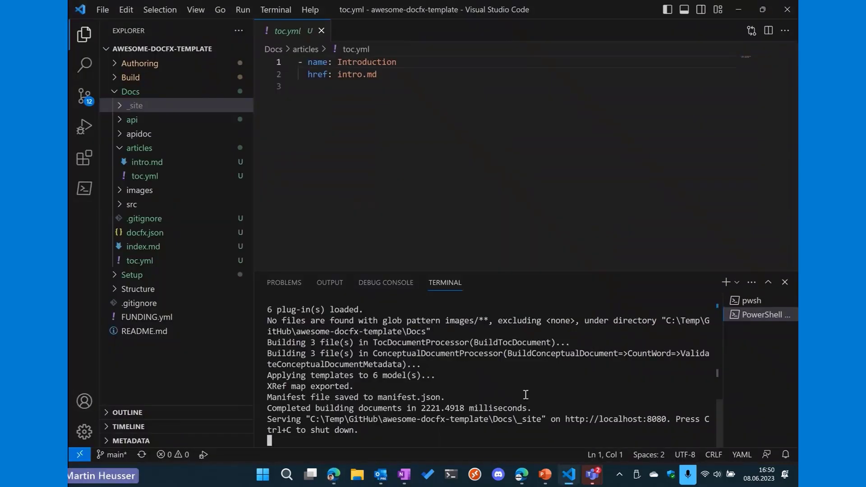
# Step: Stop the server, recycle the Docs folder, and scroll through Structure.csv to the end
pyautogui.click(130, 91)
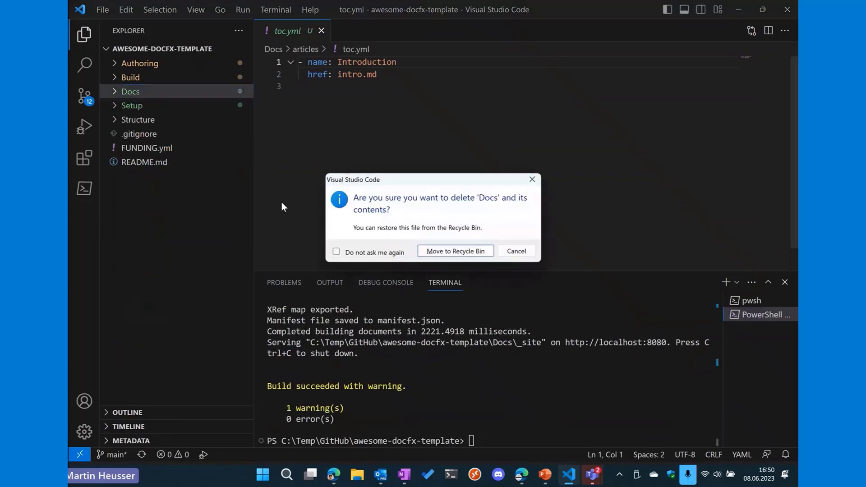
pyautogui.click(455, 251)
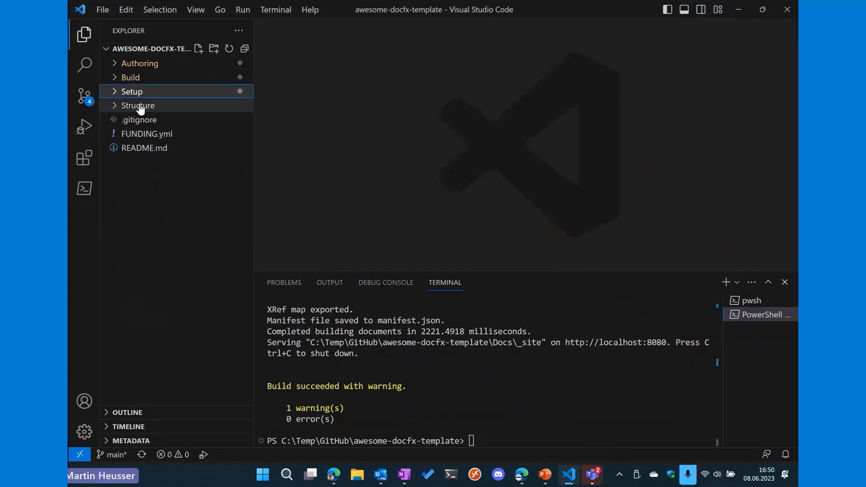
pyautogui.click(138, 106)
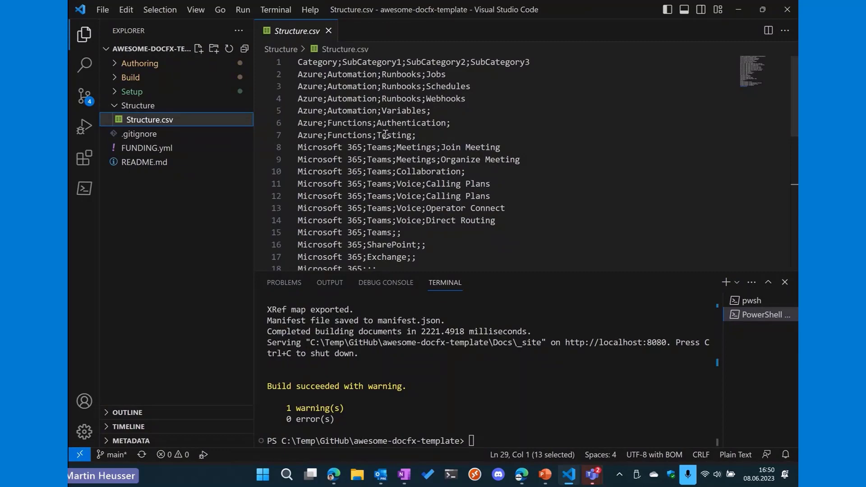
pyautogui.moveTo(333, 110)
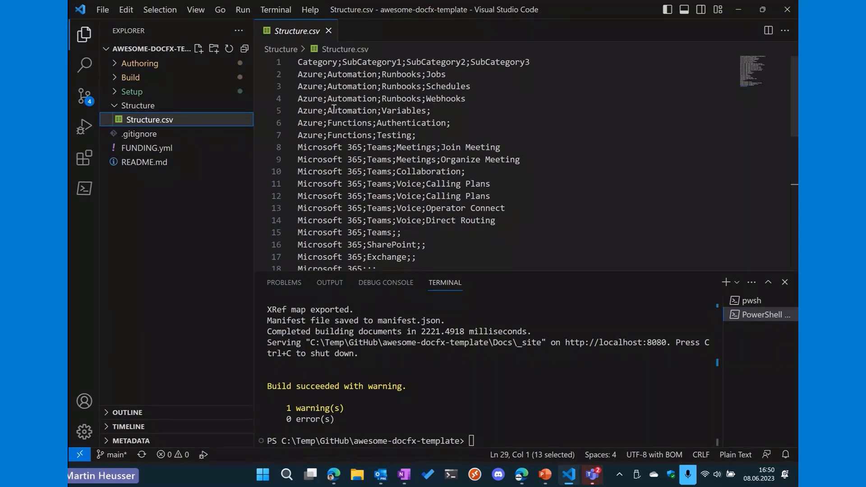
pyautogui.scroll(-3)
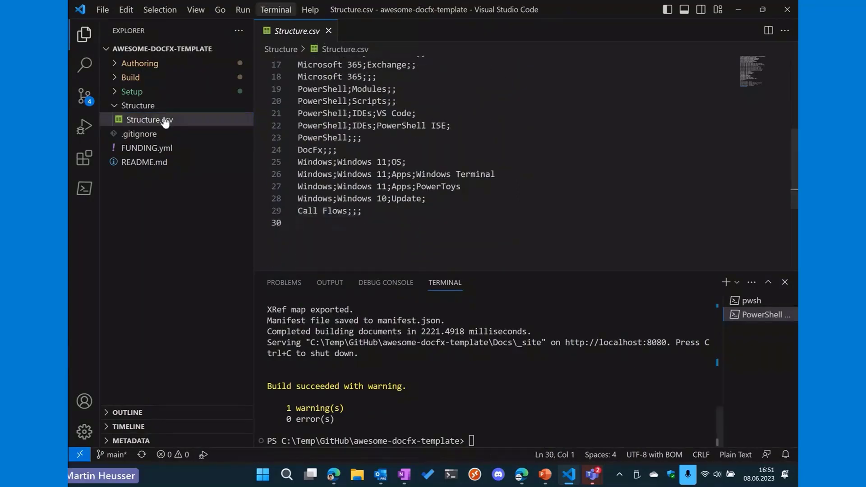
# Step: Run Initialize-AwesomeDocFx.ps1 with AppTitle 'Demo' to regenerate Docs
pyautogui.click(133, 91)
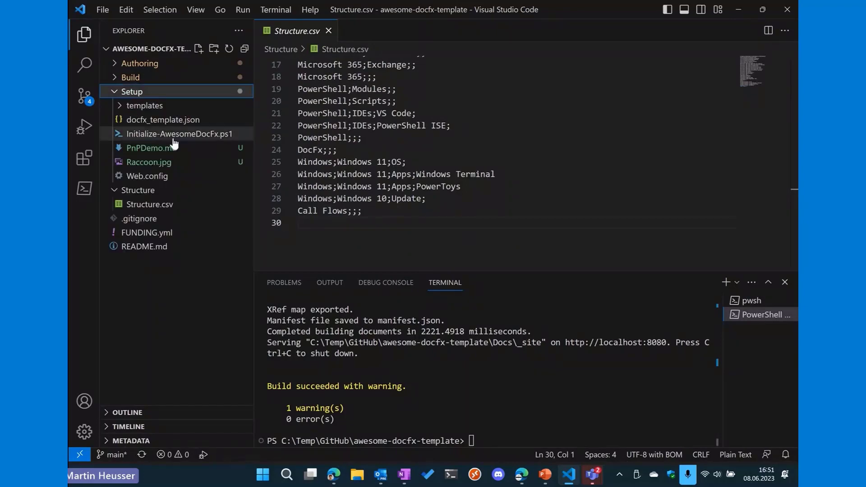
pyautogui.click(180, 134)
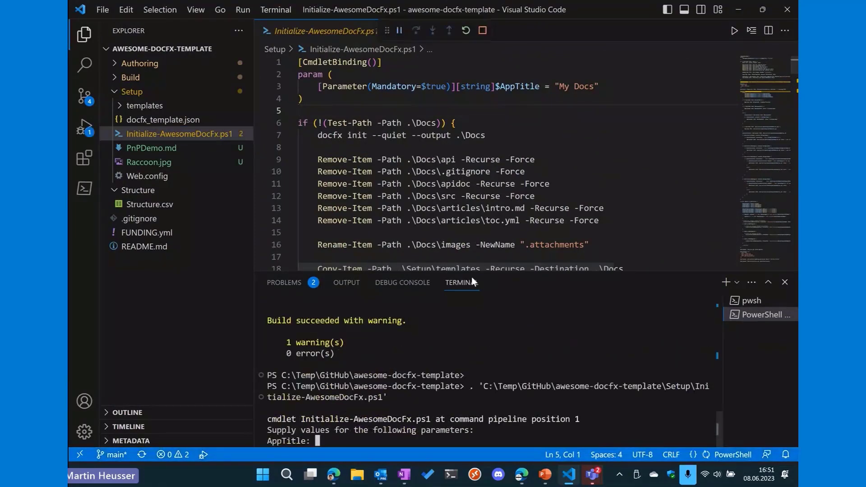
pyautogui.write('Demo')
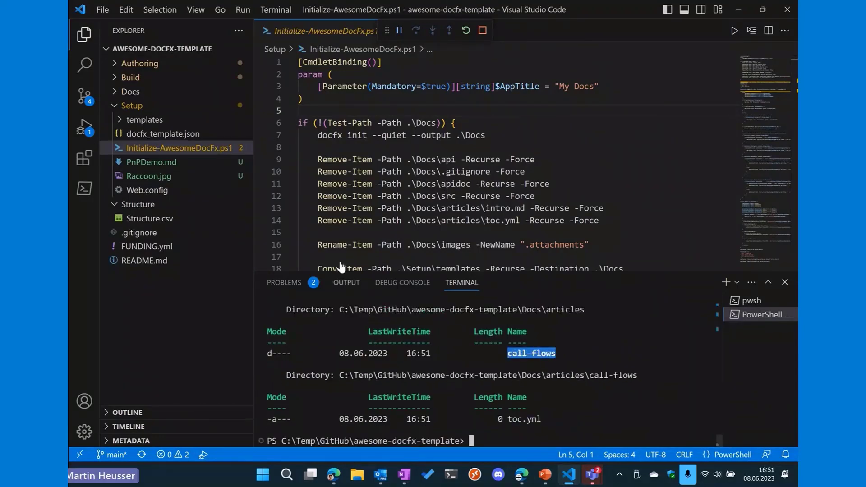
# Step: Expand the regenerated Docs folder and serve it with docfx .\Docs\docfx.json --serve
pyautogui.click(131, 91)
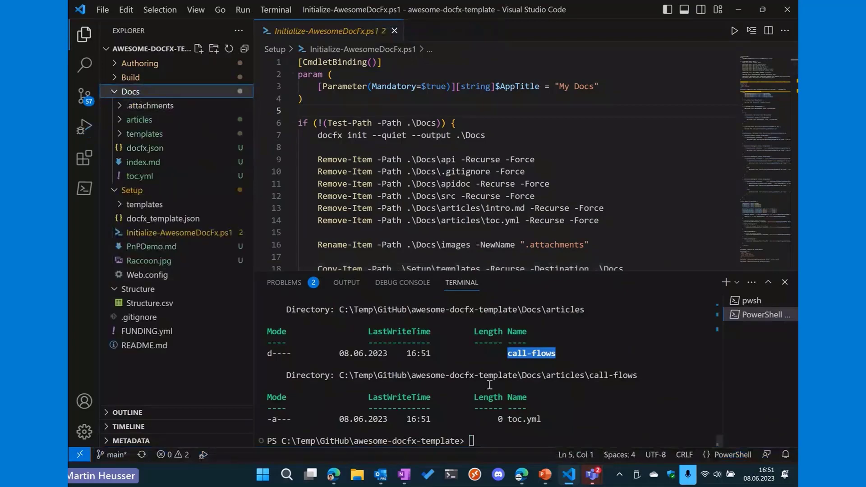
pyautogui.write('docfx .\\Docs\\docfx.json --serve')
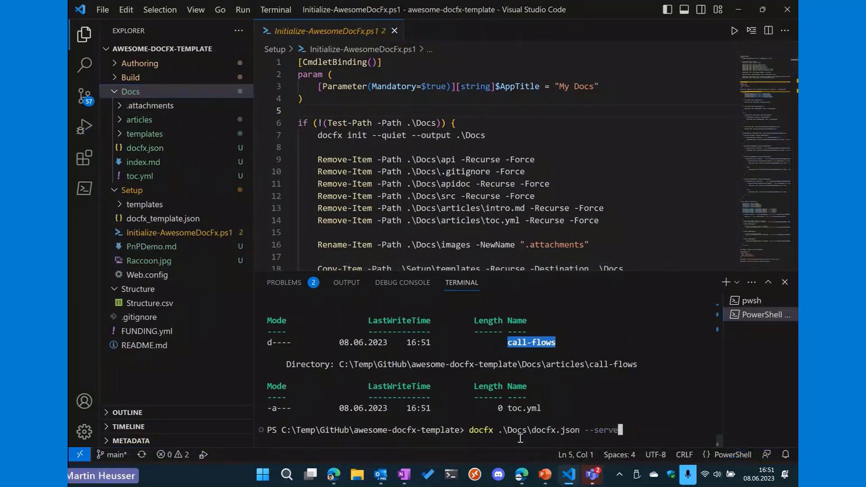
pyautogui.press('Enter')
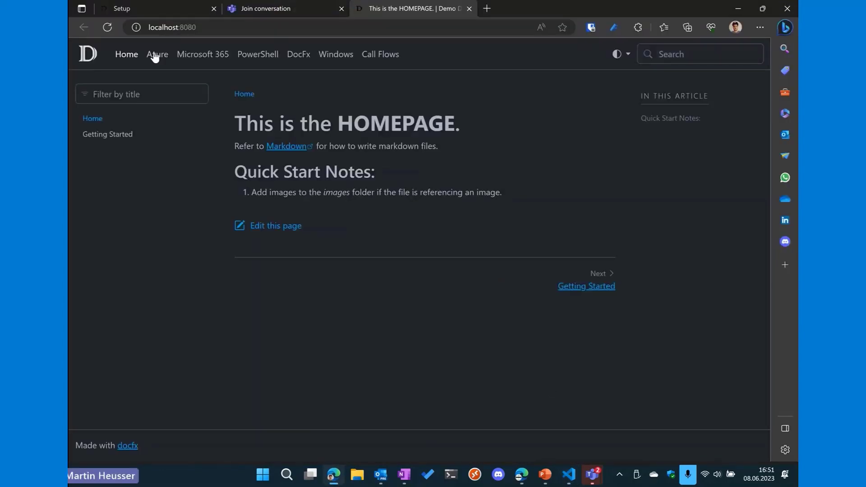
# Step: Open Microsoft 365, expand Teams and Voice in the TOC, and read the Teams article
pyautogui.click(202, 54)
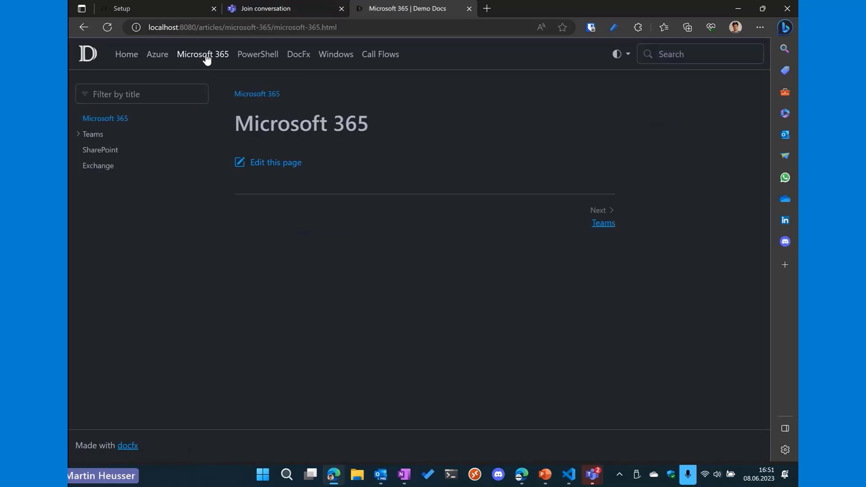
pyautogui.moveTo(86, 131)
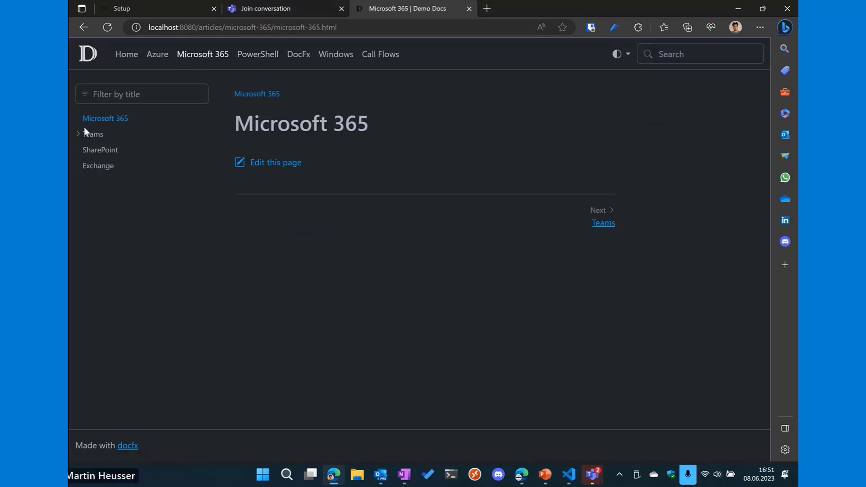
pyautogui.click(93, 133)
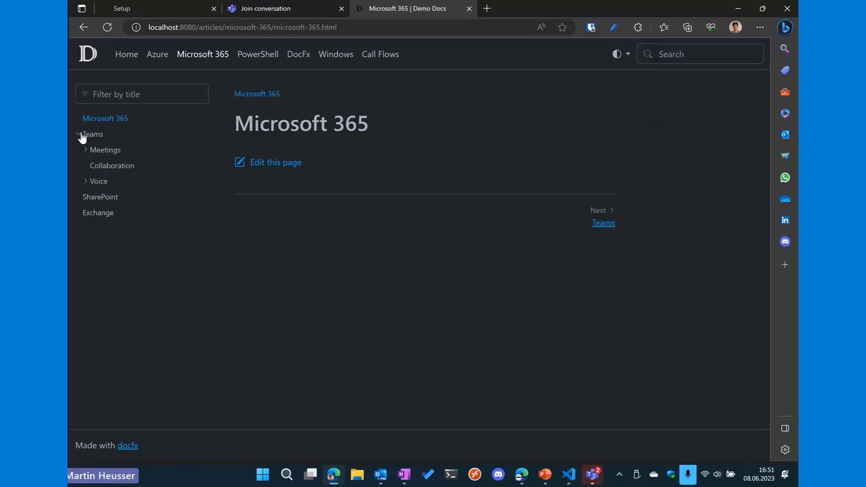
pyautogui.click(99, 181)
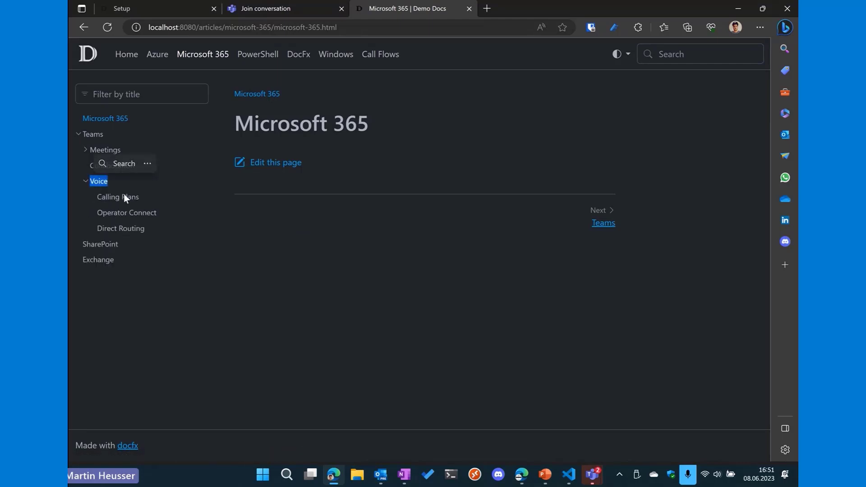
pyautogui.click(126, 212)
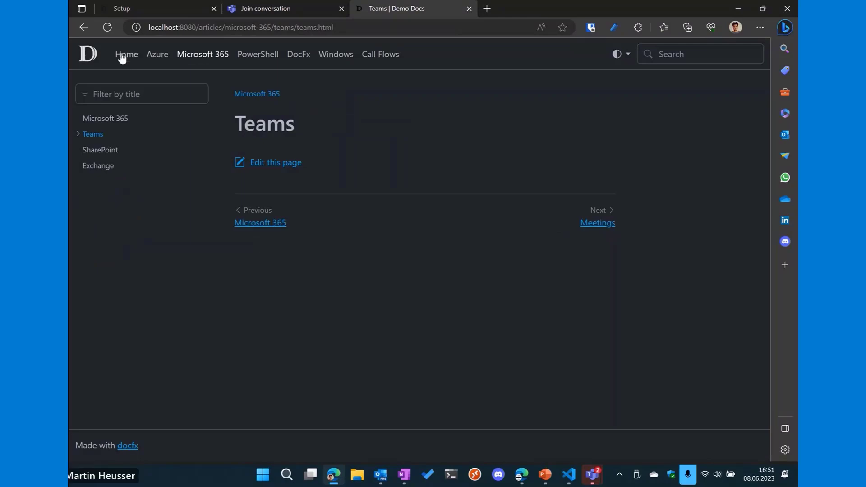
pyautogui.click(126, 54)
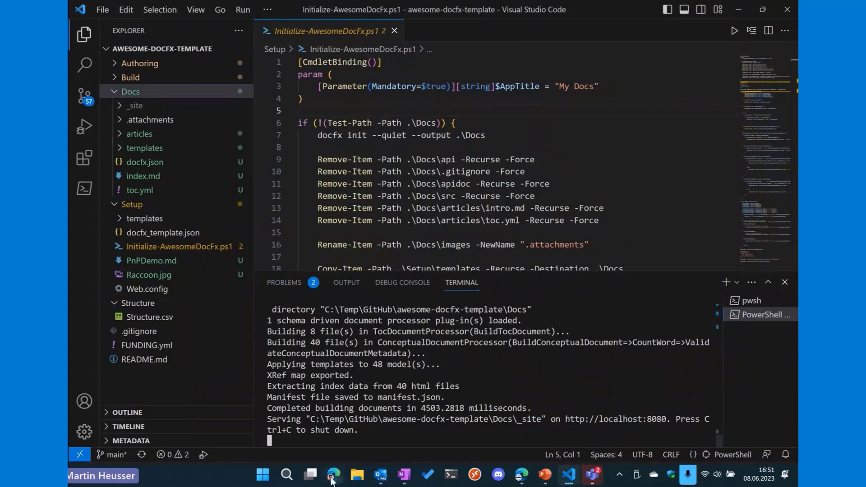
# Step: Delete the Call Flows row, rerun the init script with title 'Demo Do', and reserve
pyautogui.click(333, 474)
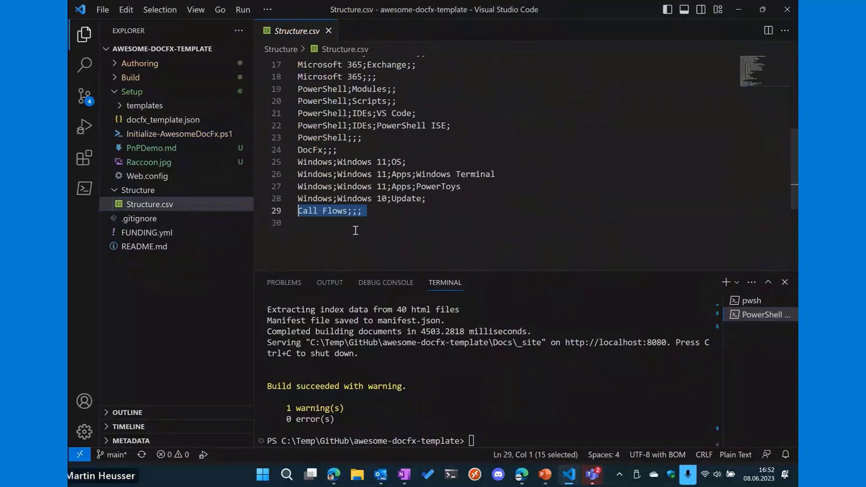
pyautogui.press('Delete')
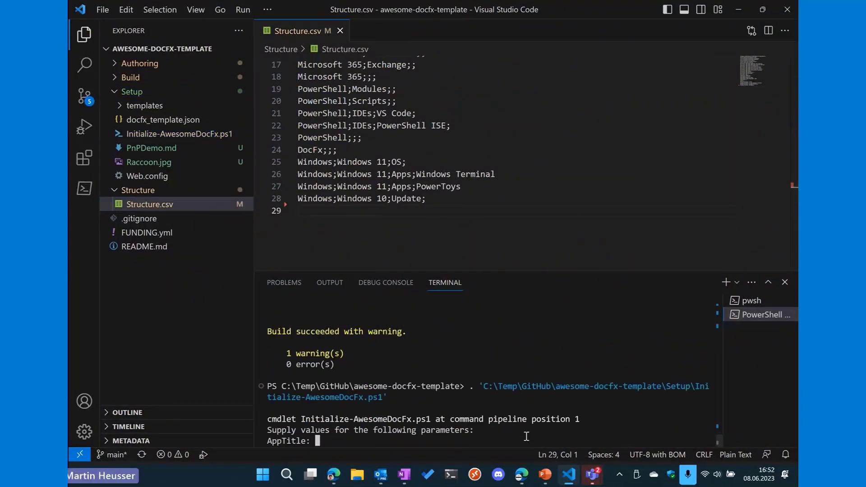
pyautogui.write('Demo Do')
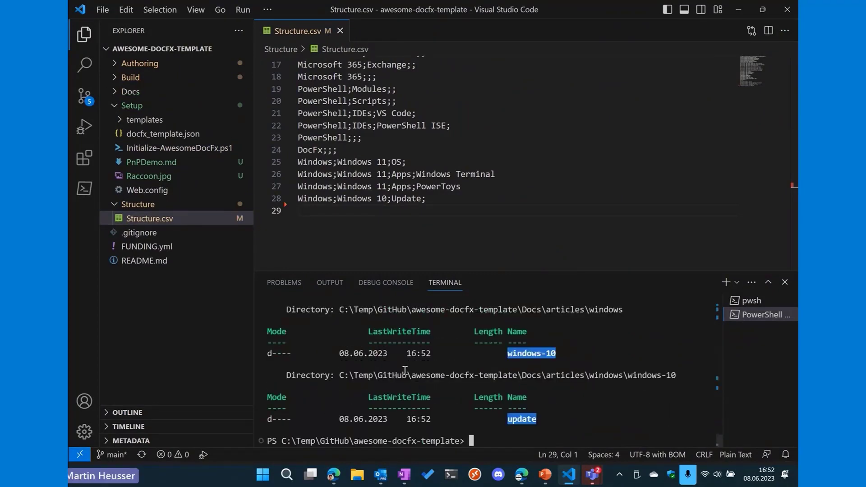
pyautogui.write('docfx .\\Docs\\docfx.json --serve')
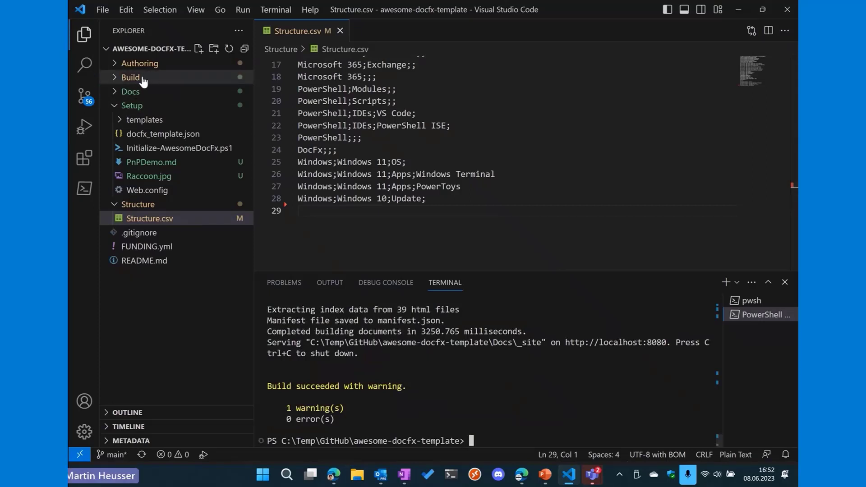
# Step: Expand the Build folder and inspect the generated _site articles output
pyautogui.click(131, 77)
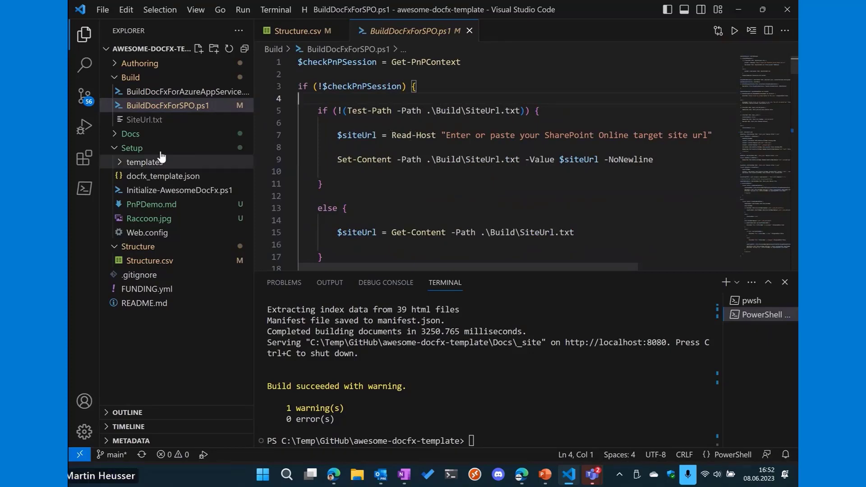
pyautogui.click(130, 134)
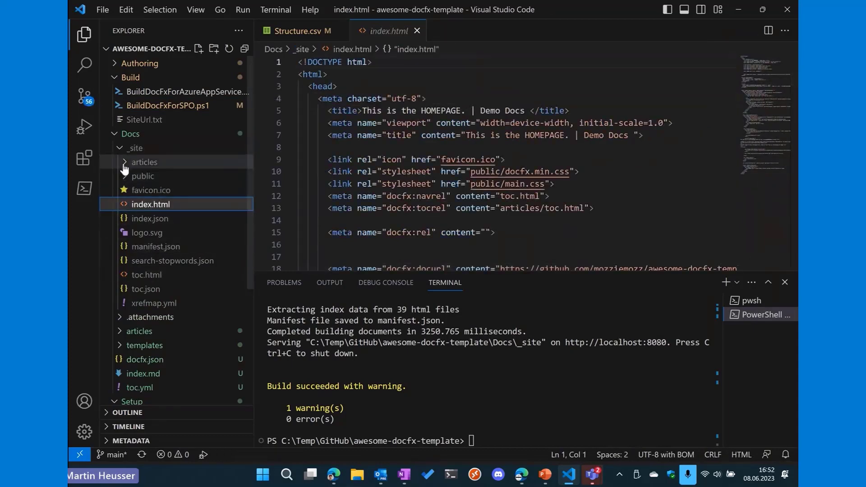
pyautogui.click(145, 162)
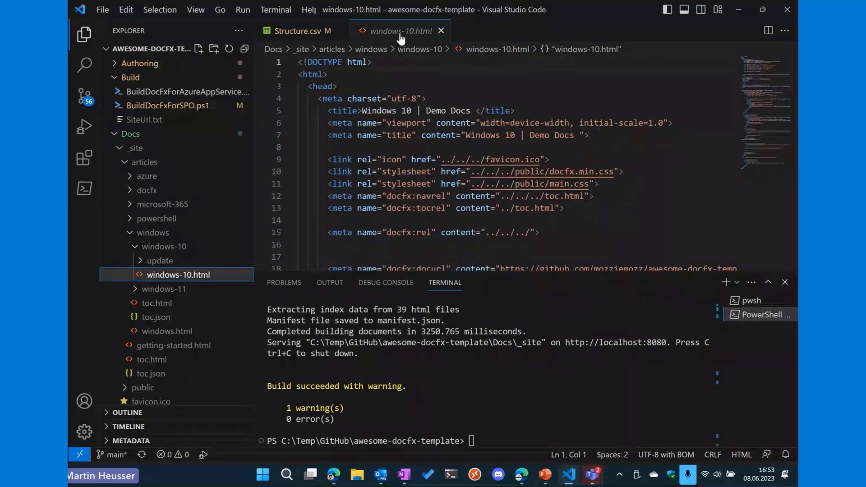
pyautogui.moveTo(400, 31)
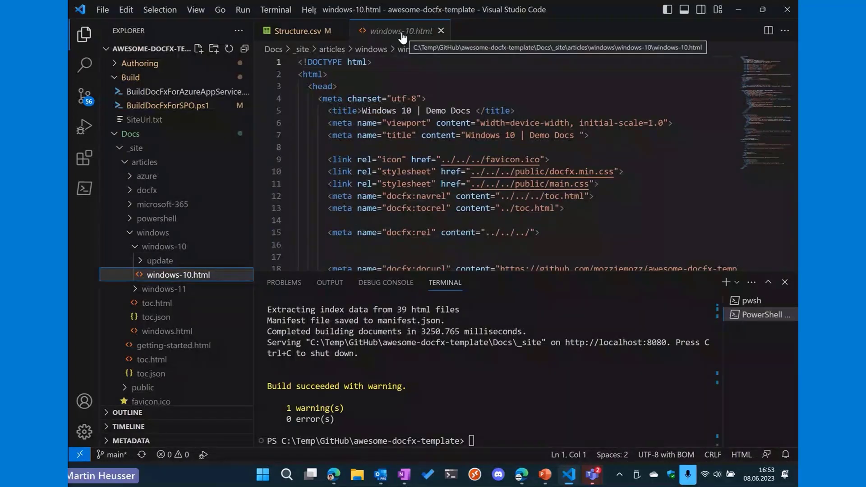
pyautogui.moveTo(399, 31)
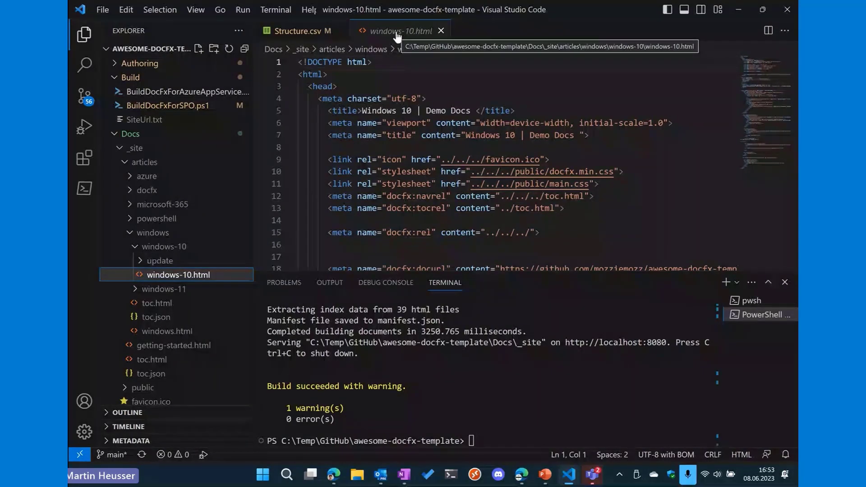
# Step: Return to BuildDocFxForSPO.ps1 and run it, checking the _site folder
pyautogui.click(301, 31)
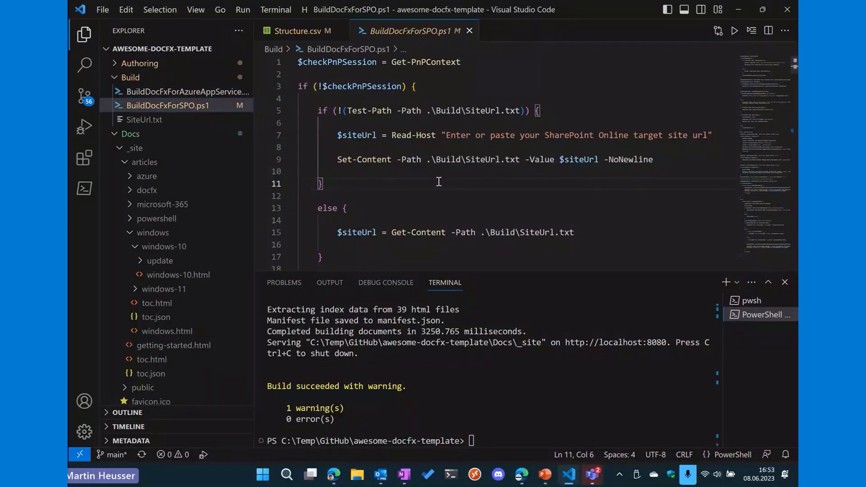
pyautogui.moveTo(458, 190)
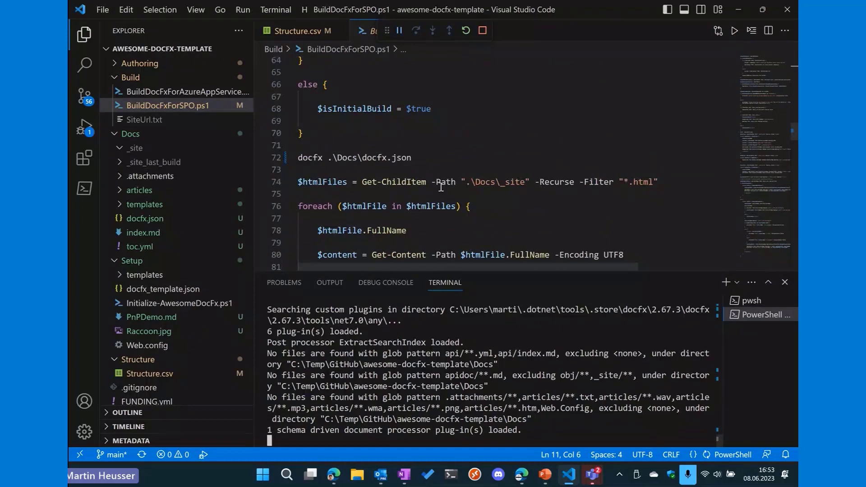
pyautogui.click(136, 148)
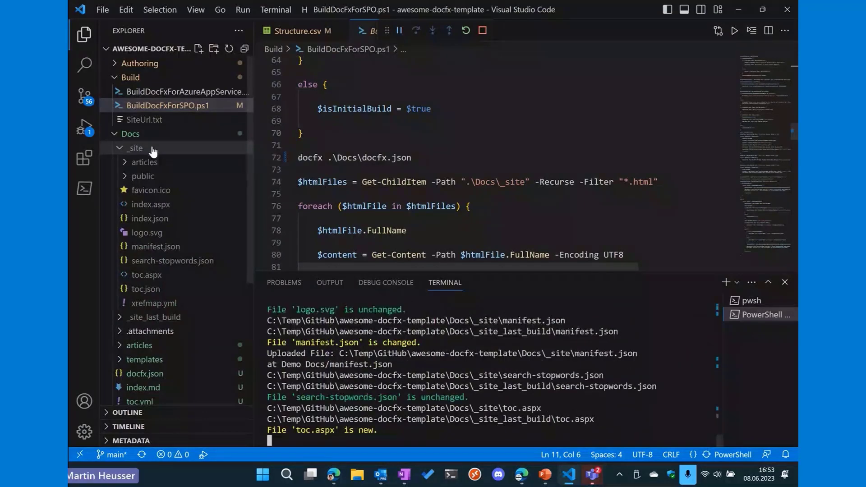
pyautogui.click(135, 148)
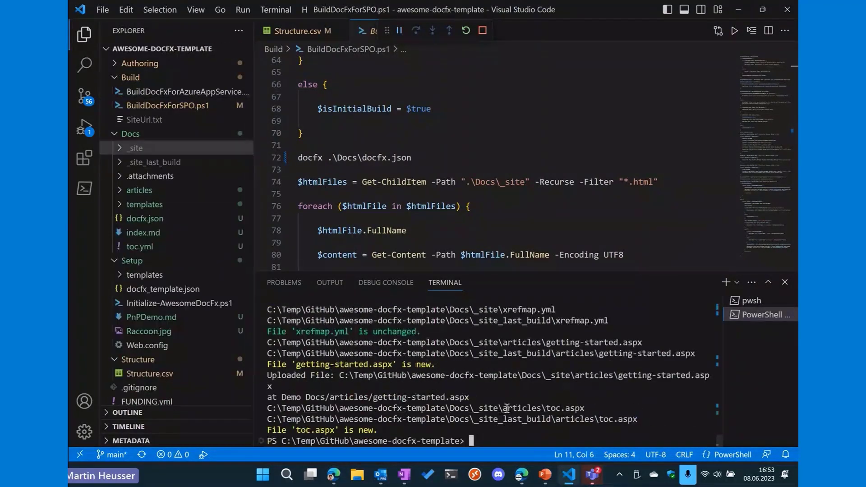
pyautogui.moveTo(541, 430)
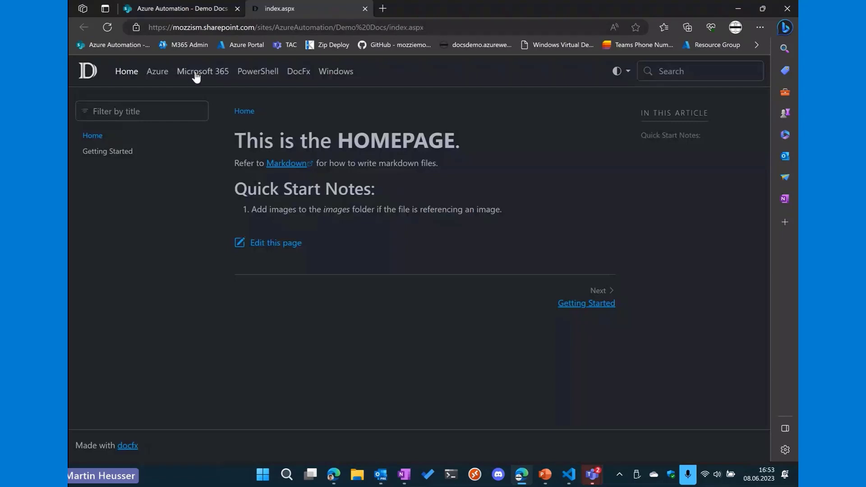
# Step: Browse the published site's Azure and Windows sections in SharePoint Online
pyautogui.click(157, 70)
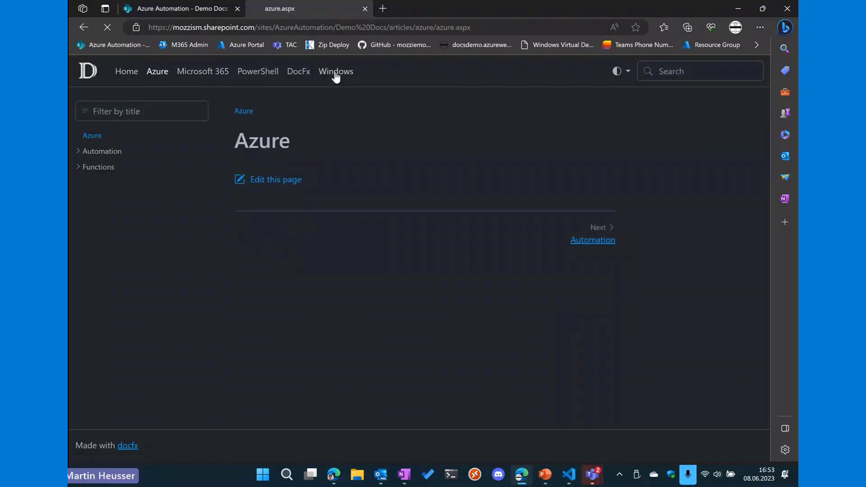
pyautogui.click(336, 72)
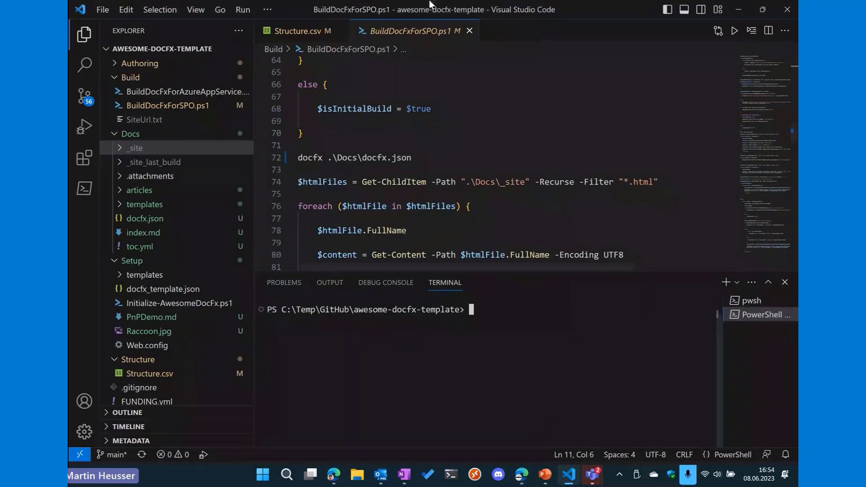
# Step: Close Structure.csv, open Docs/index.md, and delete its link and Quick Start lines 2–4
pyautogui.click(325, 30)
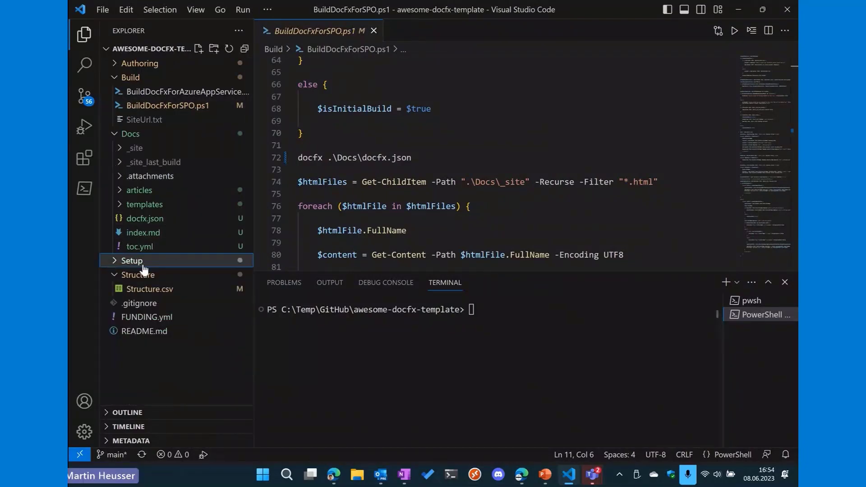
pyautogui.click(132, 261)
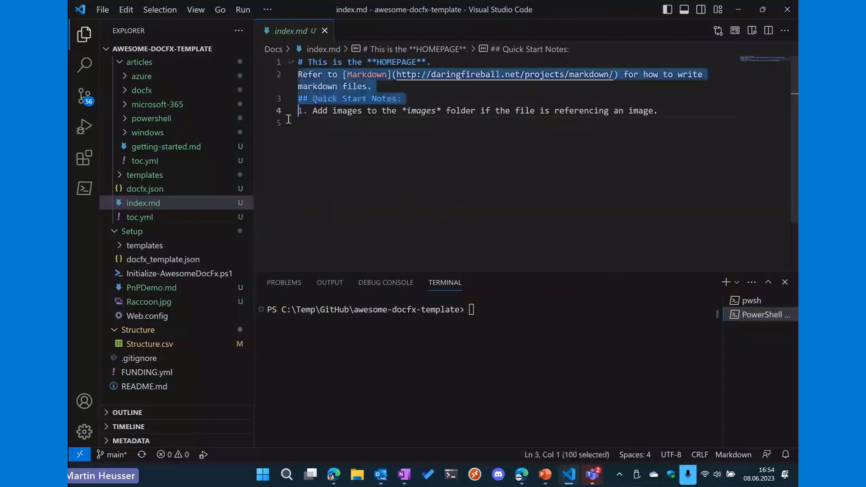
pyautogui.press('Delete')
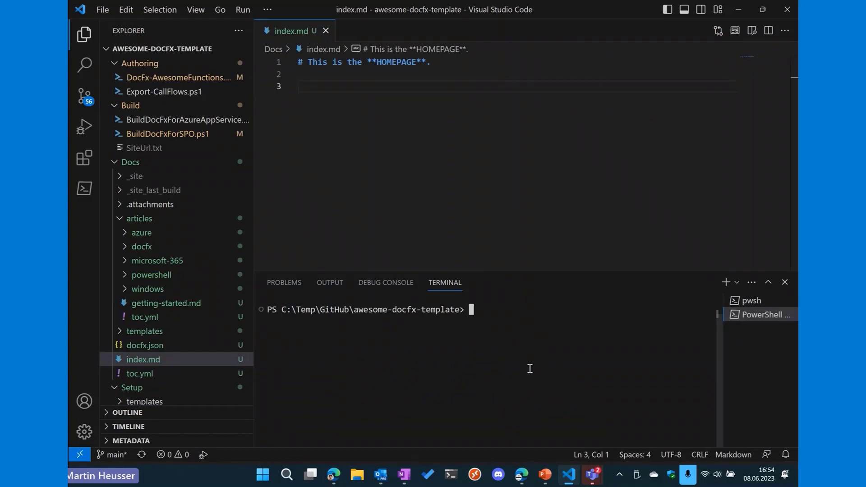
# Step: Run New-DocFxImageLink -FolderLevel root and open the generated ImageIndex.txt
pyautogui.write('new-DocFxImageLink -FolderLevel root')
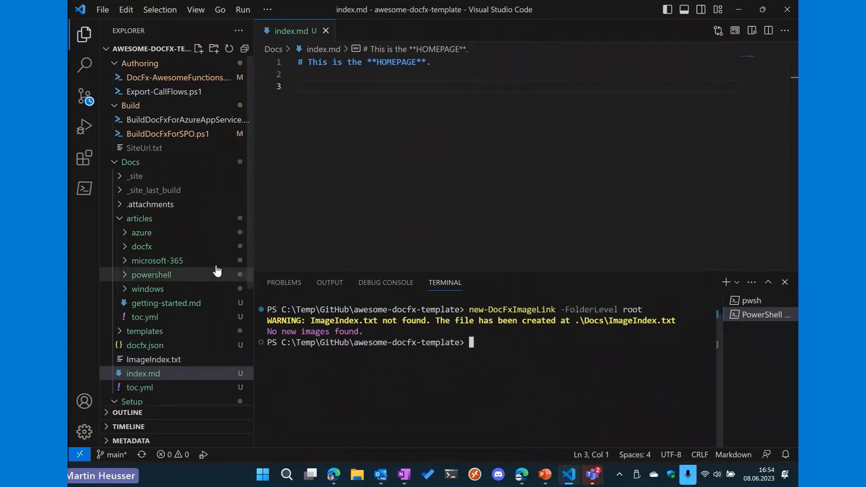
pyautogui.scroll(-3)
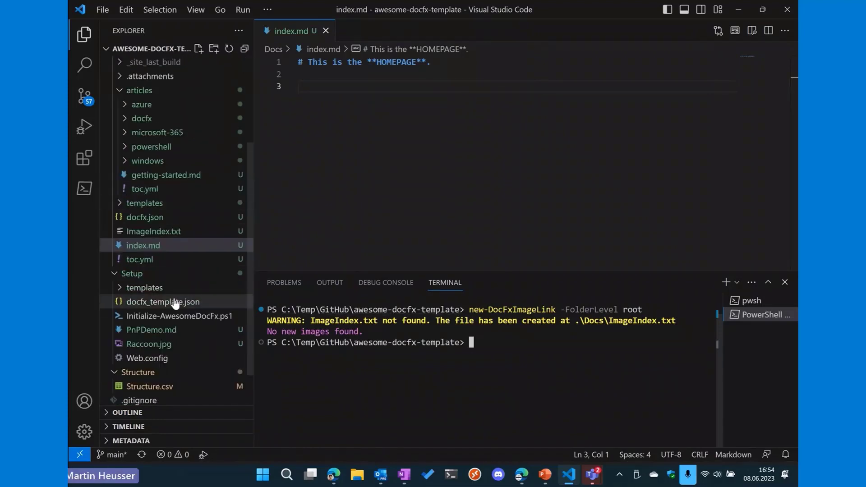
pyautogui.scroll(-3)
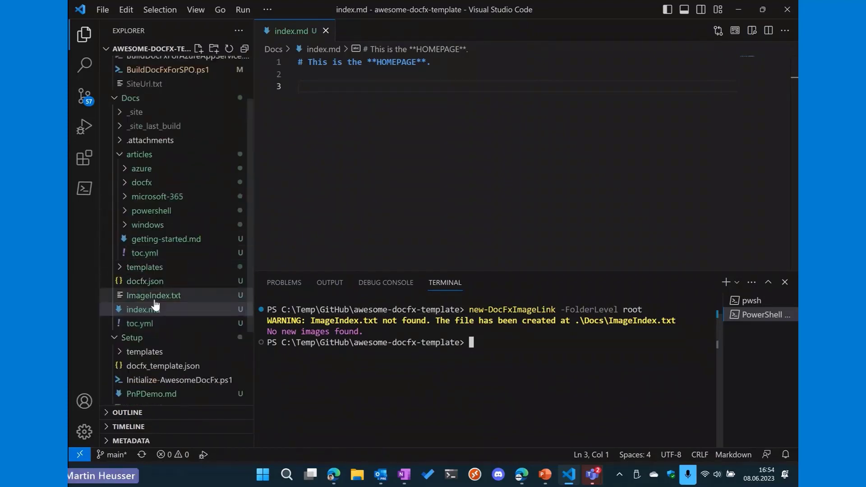
pyautogui.doubleClick(153, 295)
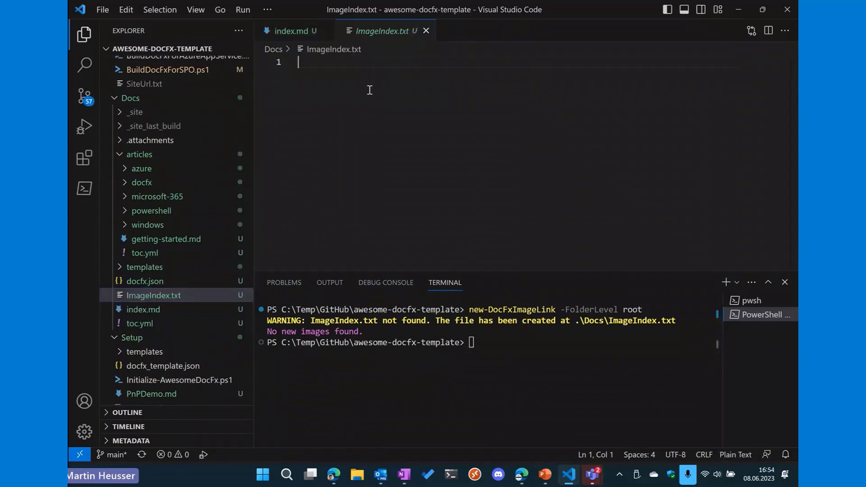
# Step: Confirm Raccoon.jpg is in Docs/.attachments and paste its image link into index.md
pyautogui.scroll(-3)
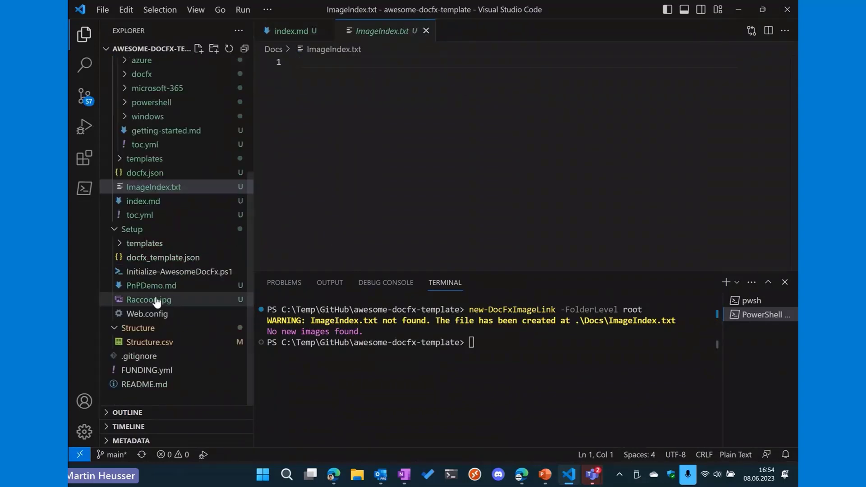
pyautogui.click(148, 300)
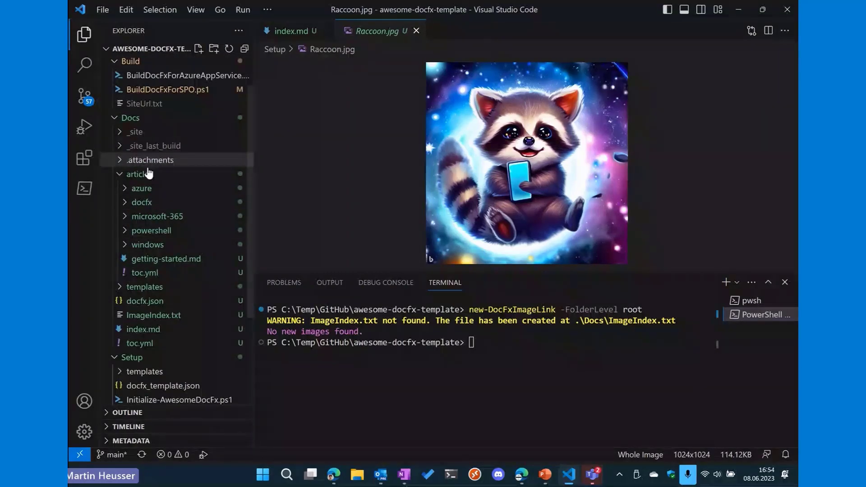
pyautogui.click(149, 160)
pyautogui.write('new-DocFxImageLink -FolderLevel root')
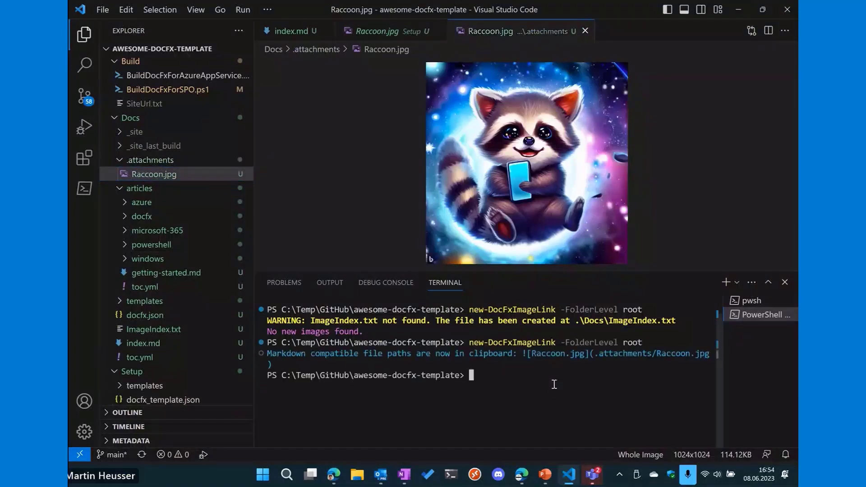
pyautogui.click(292, 31)
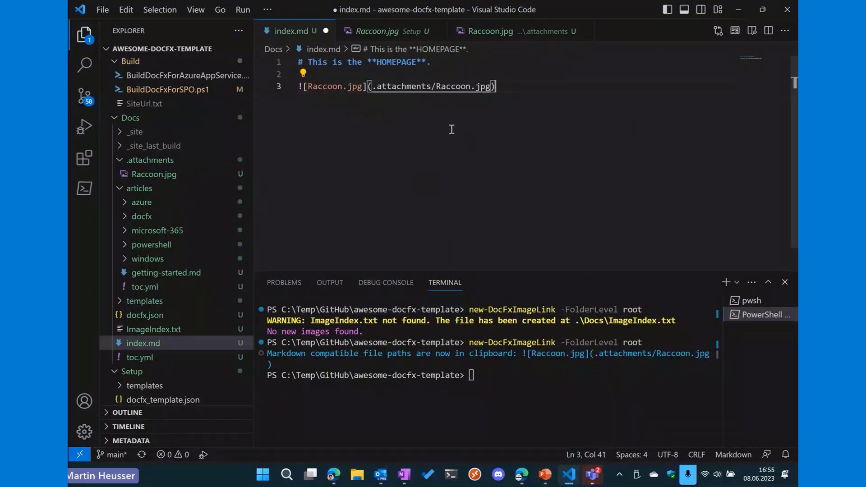
pyautogui.moveTo(434, 123)
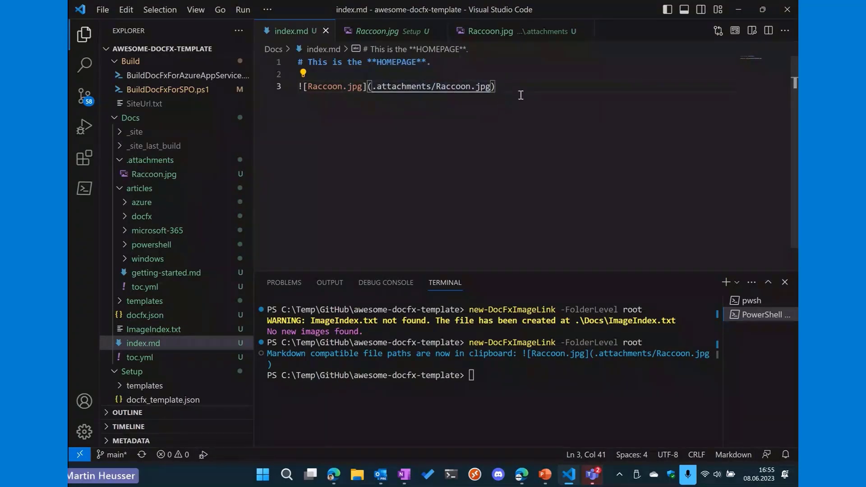
pyautogui.press('Enter')
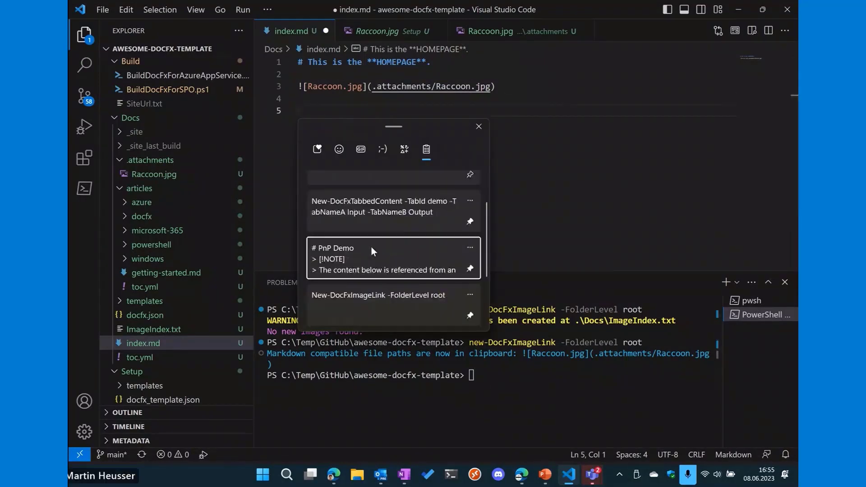
# Step: Paste the PnP Demo note and Setup/PnPDemo.md include into index.md and save
pyautogui.click(390, 259)
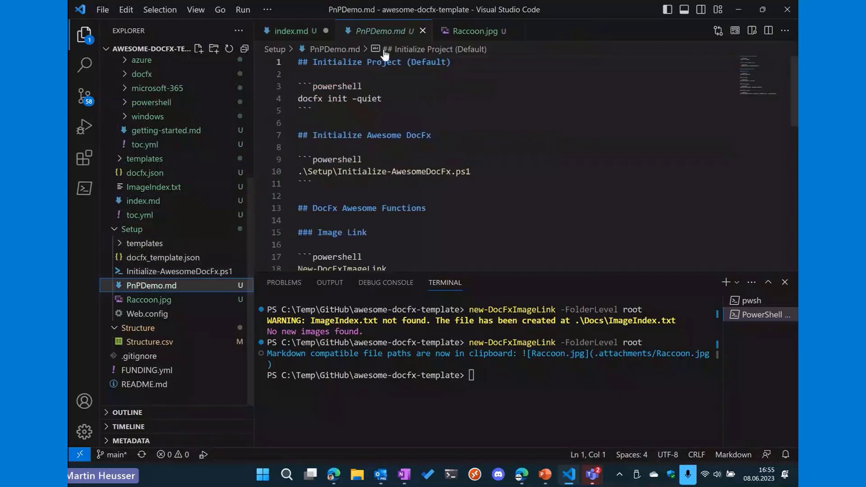
pyautogui.click(291, 31)
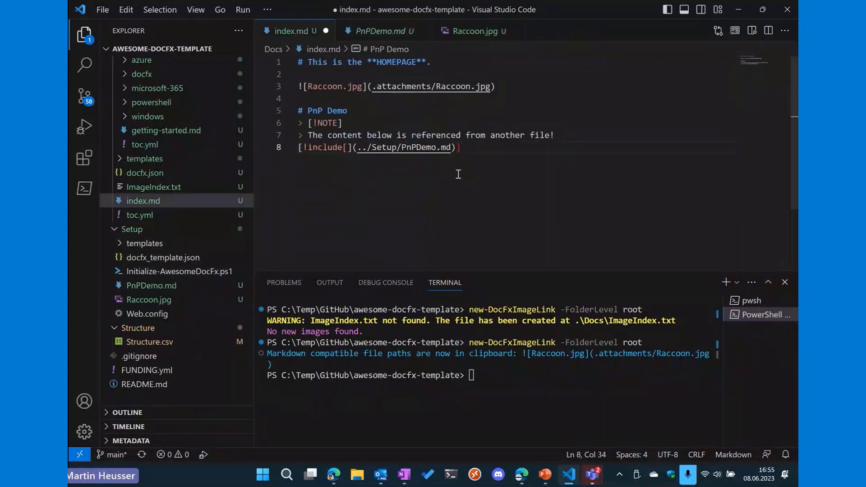
pyautogui.press('ctrl+s')
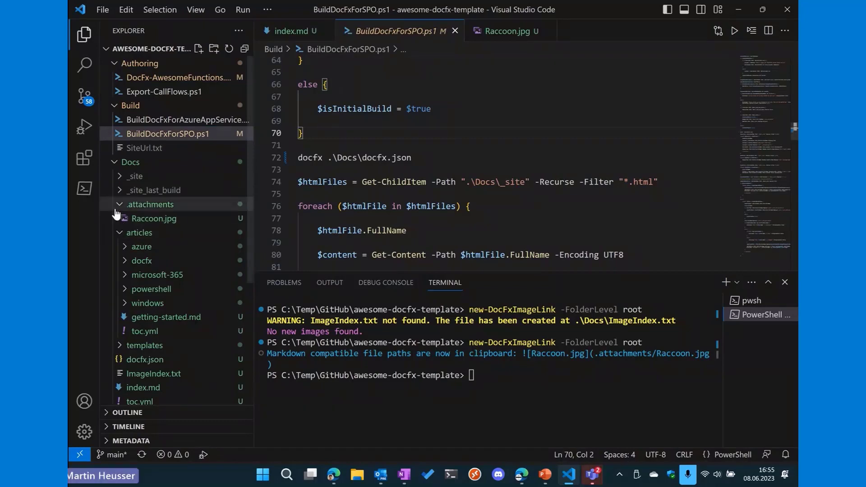
# Step: Collapse the .attachments and articles folders, then switch to the published SharePoint homepage
pyautogui.click(151, 204)
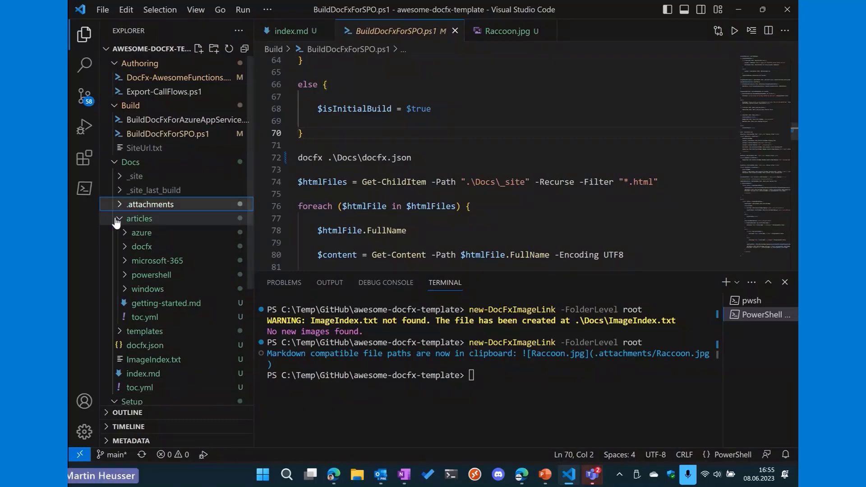
pyautogui.click(139, 219)
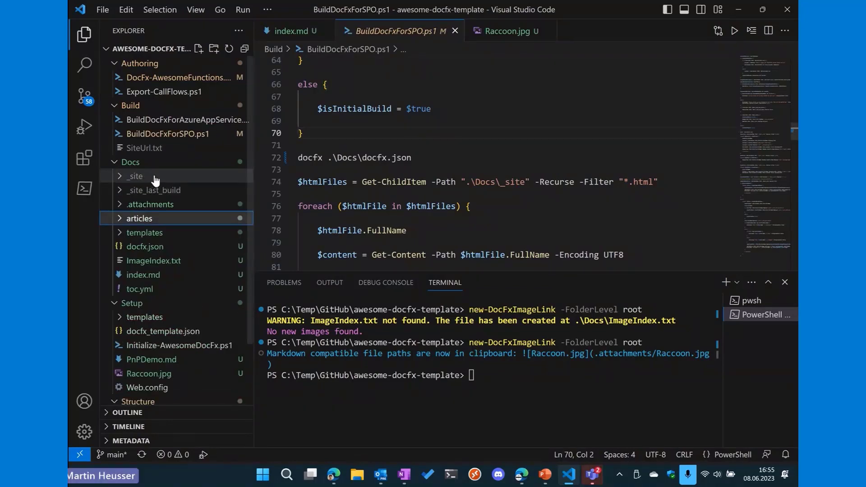
pyautogui.moveTo(164, 185)
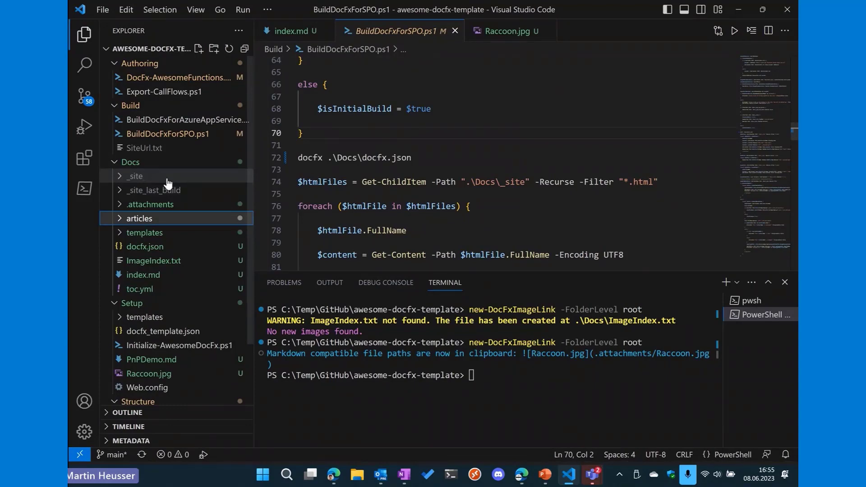
pyautogui.moveTo(160, 190)
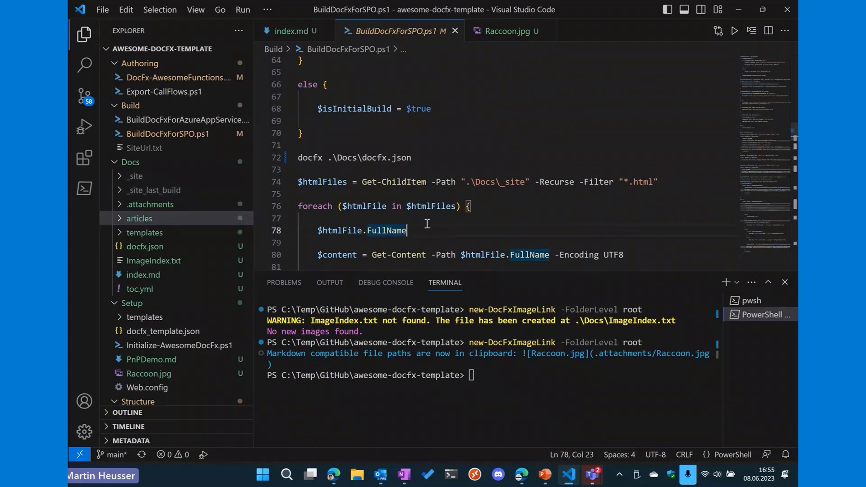
pyautogui.click(734, 30)
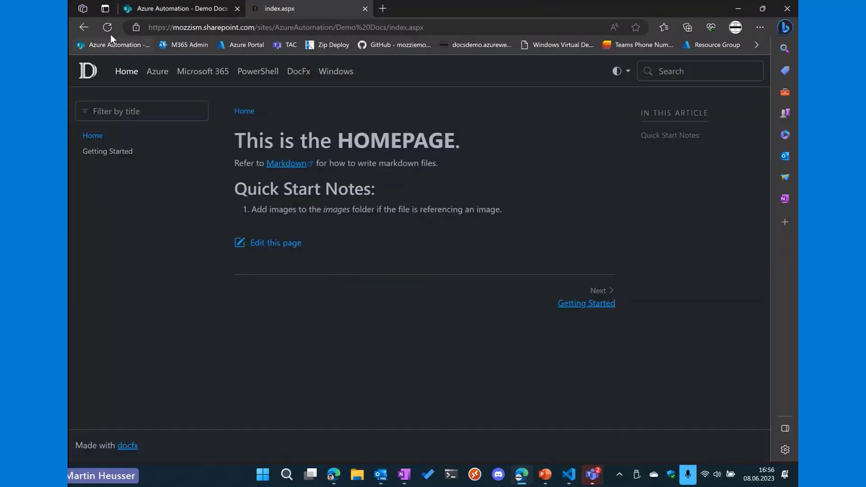
# Step: Refresh index.aspx and scroll through the raccoon image and PnP Demo commands
pyautogui.click(107, 27)
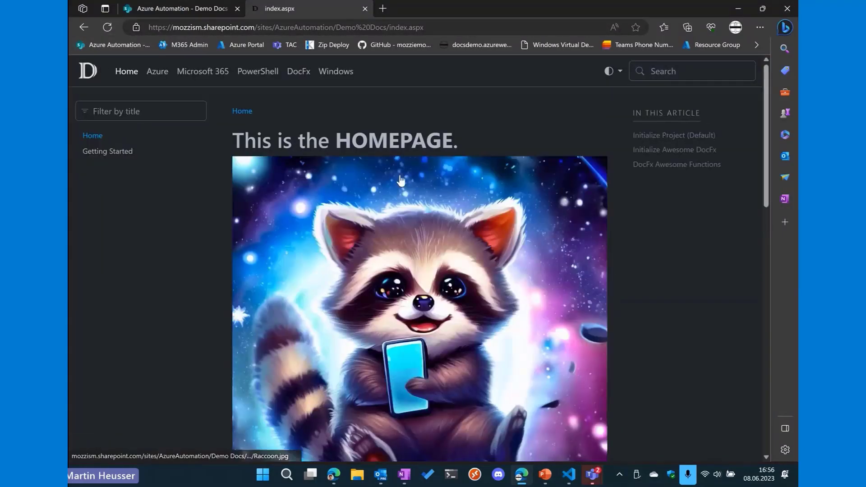
pyautogui.scroll(-3)
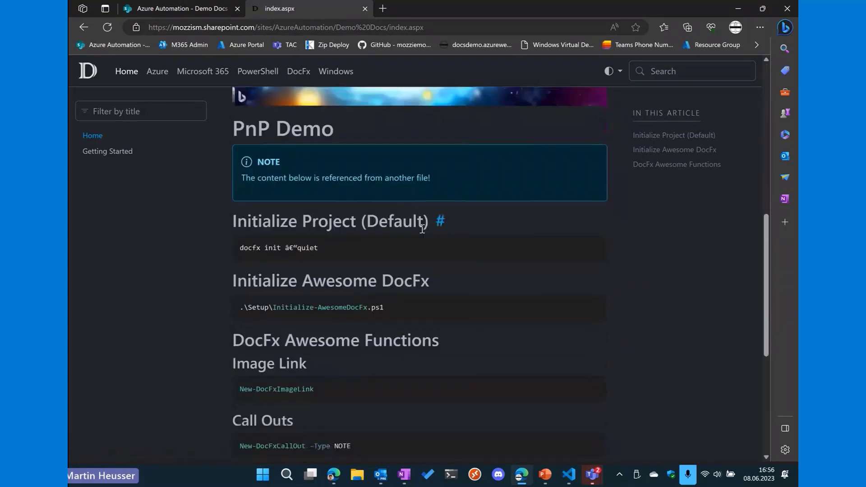
pyautogui.scroll(-3)
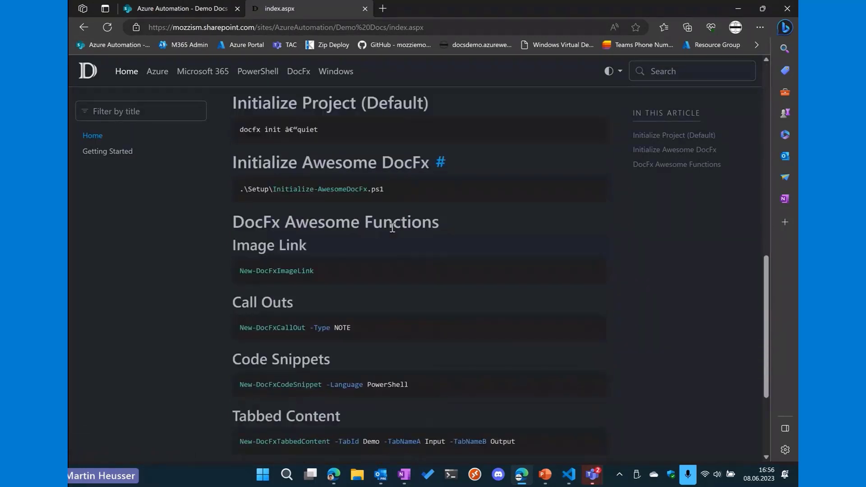
pyautogui.scroll(-3)
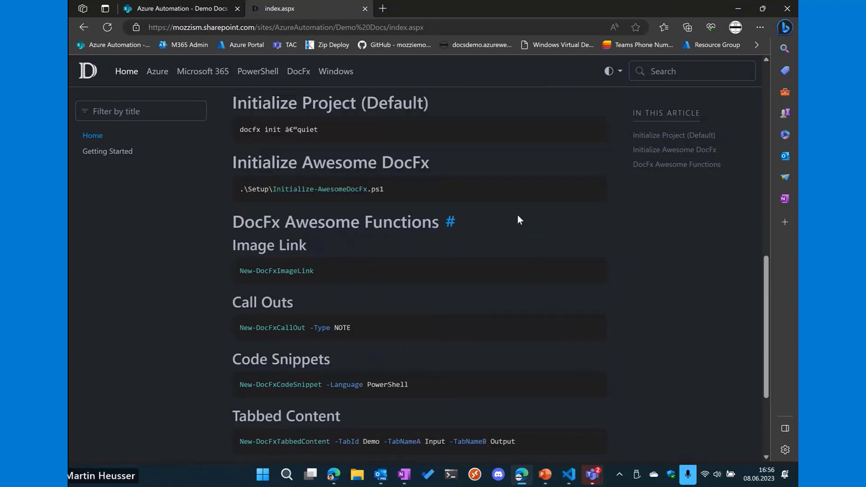
pyautogui.click(692, 70)
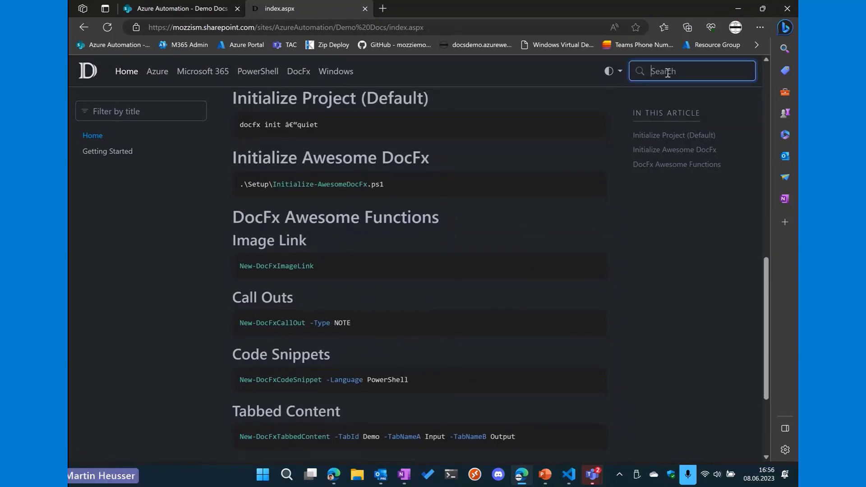
pyautogui.write('newi')
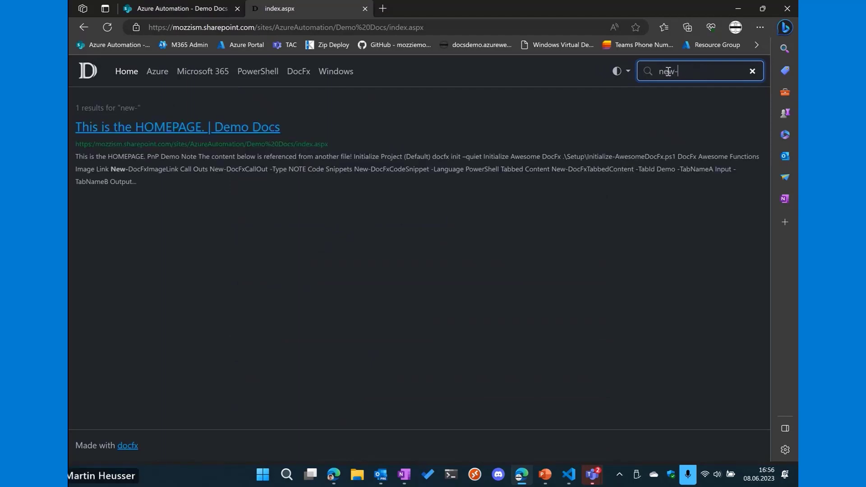
pyautogui.write('docfx')
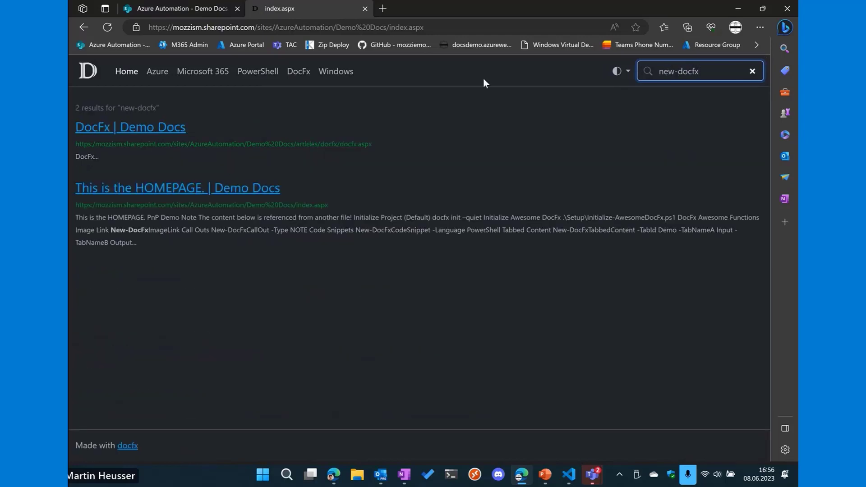
pyautogui.click(131, 127)
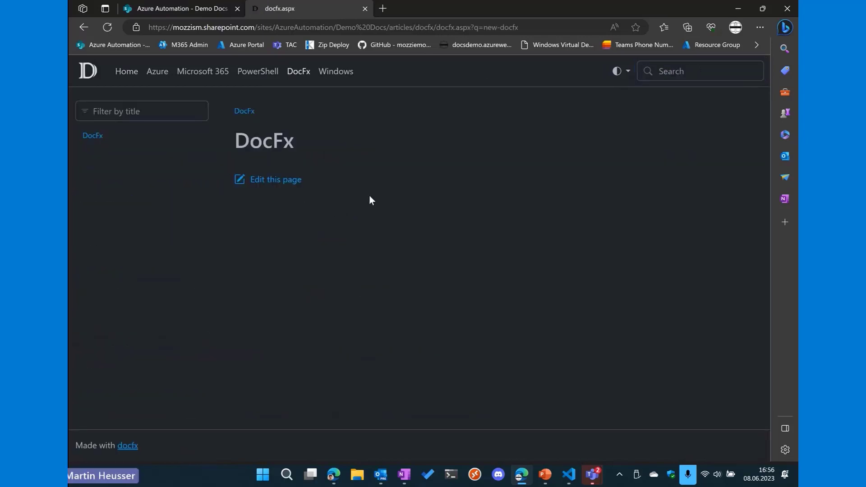
pyautogui.moveTo(137, 75)
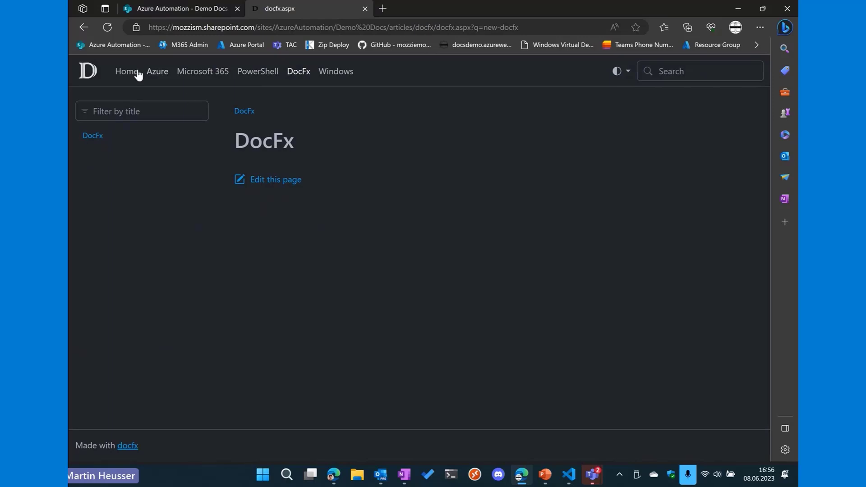
pyautogui.click(126, 71)
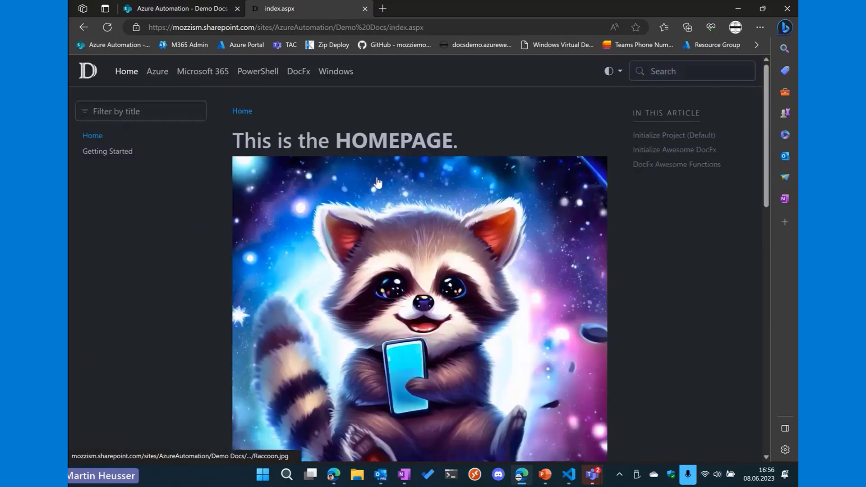
pyautogui.moveTo(555, 341)
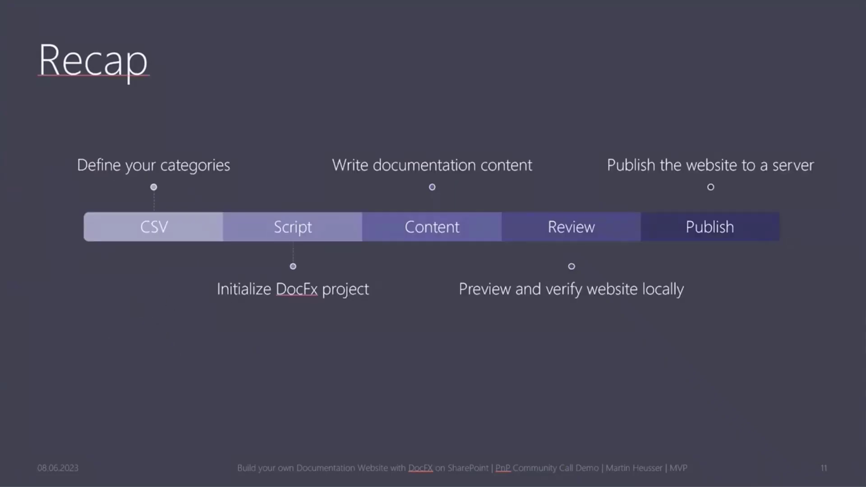
pyautogui.moveTo(168, 217)
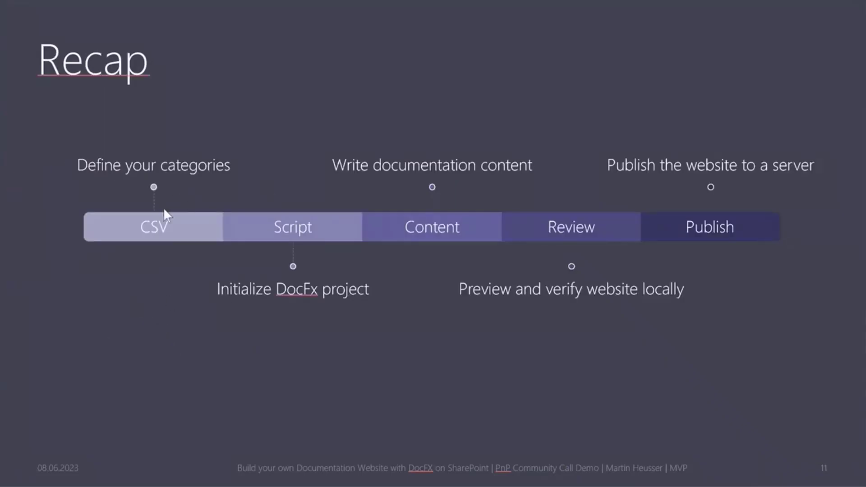
pyautogui.moveTo(326, 283)
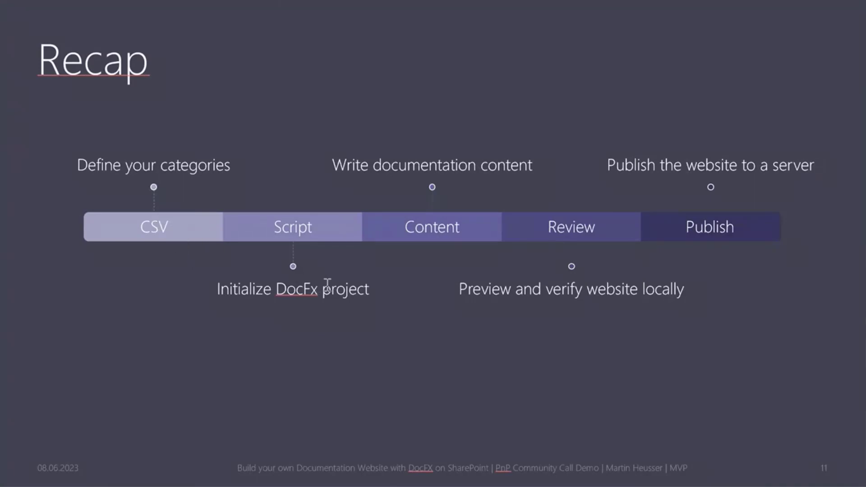